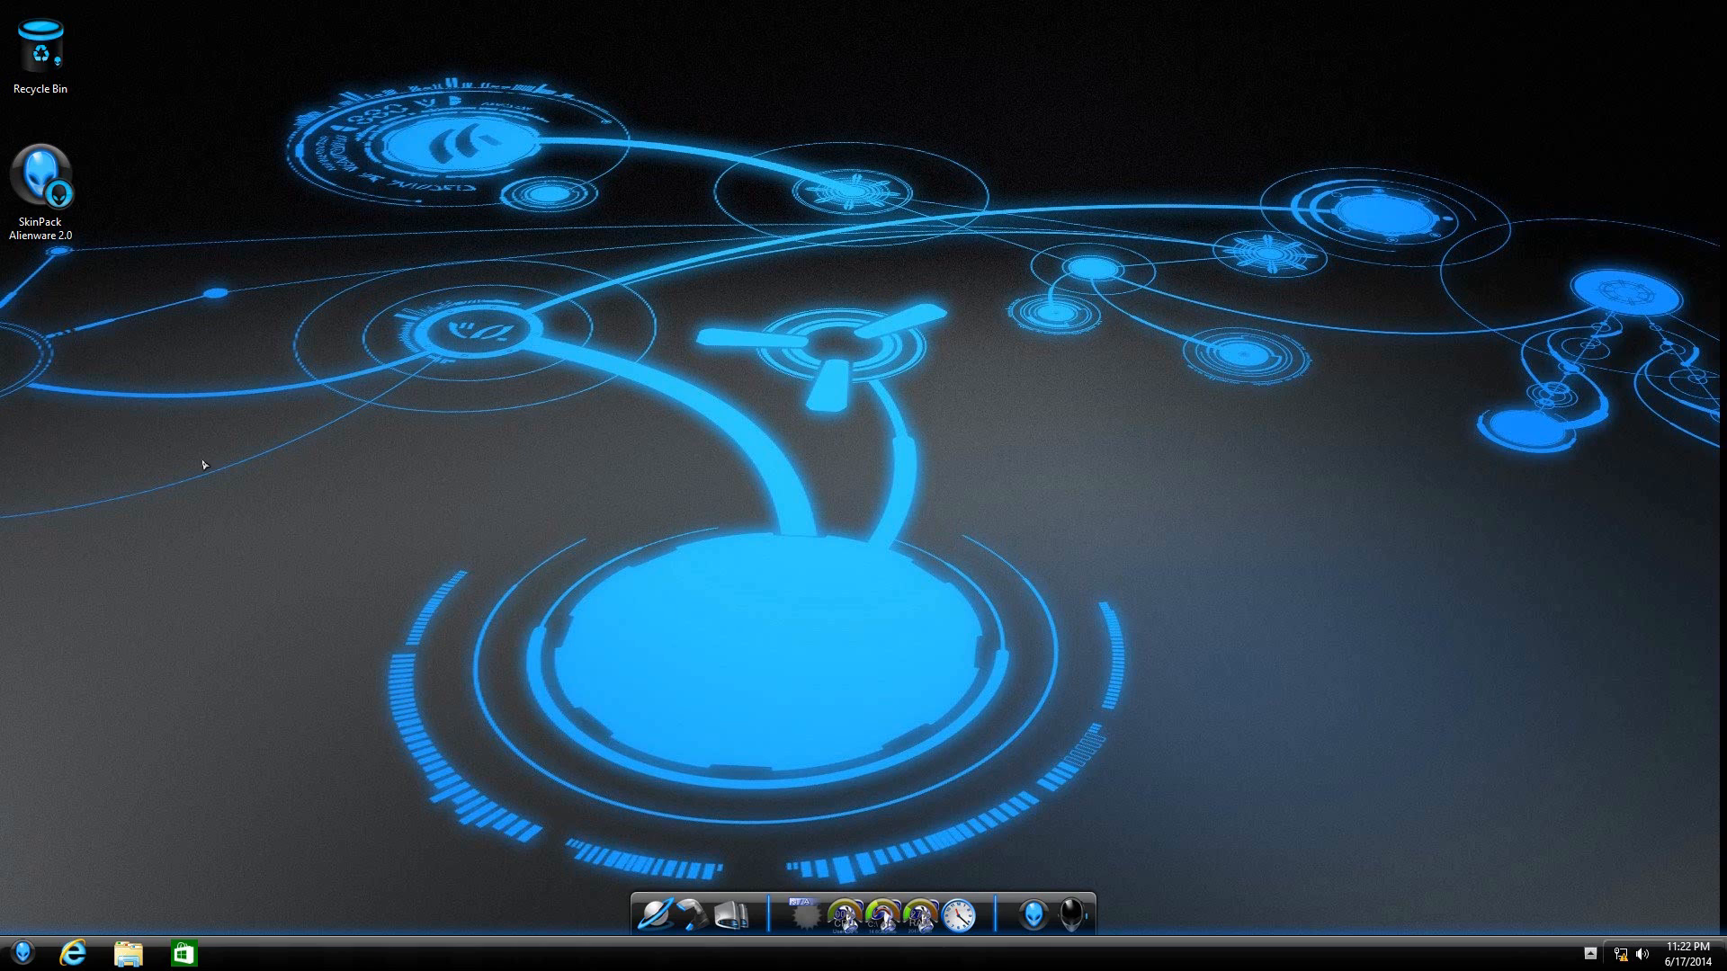
- Look at the taskbar extras: Task Manager, the clock flyout and the hidden notification icons
right_click(203, 464)
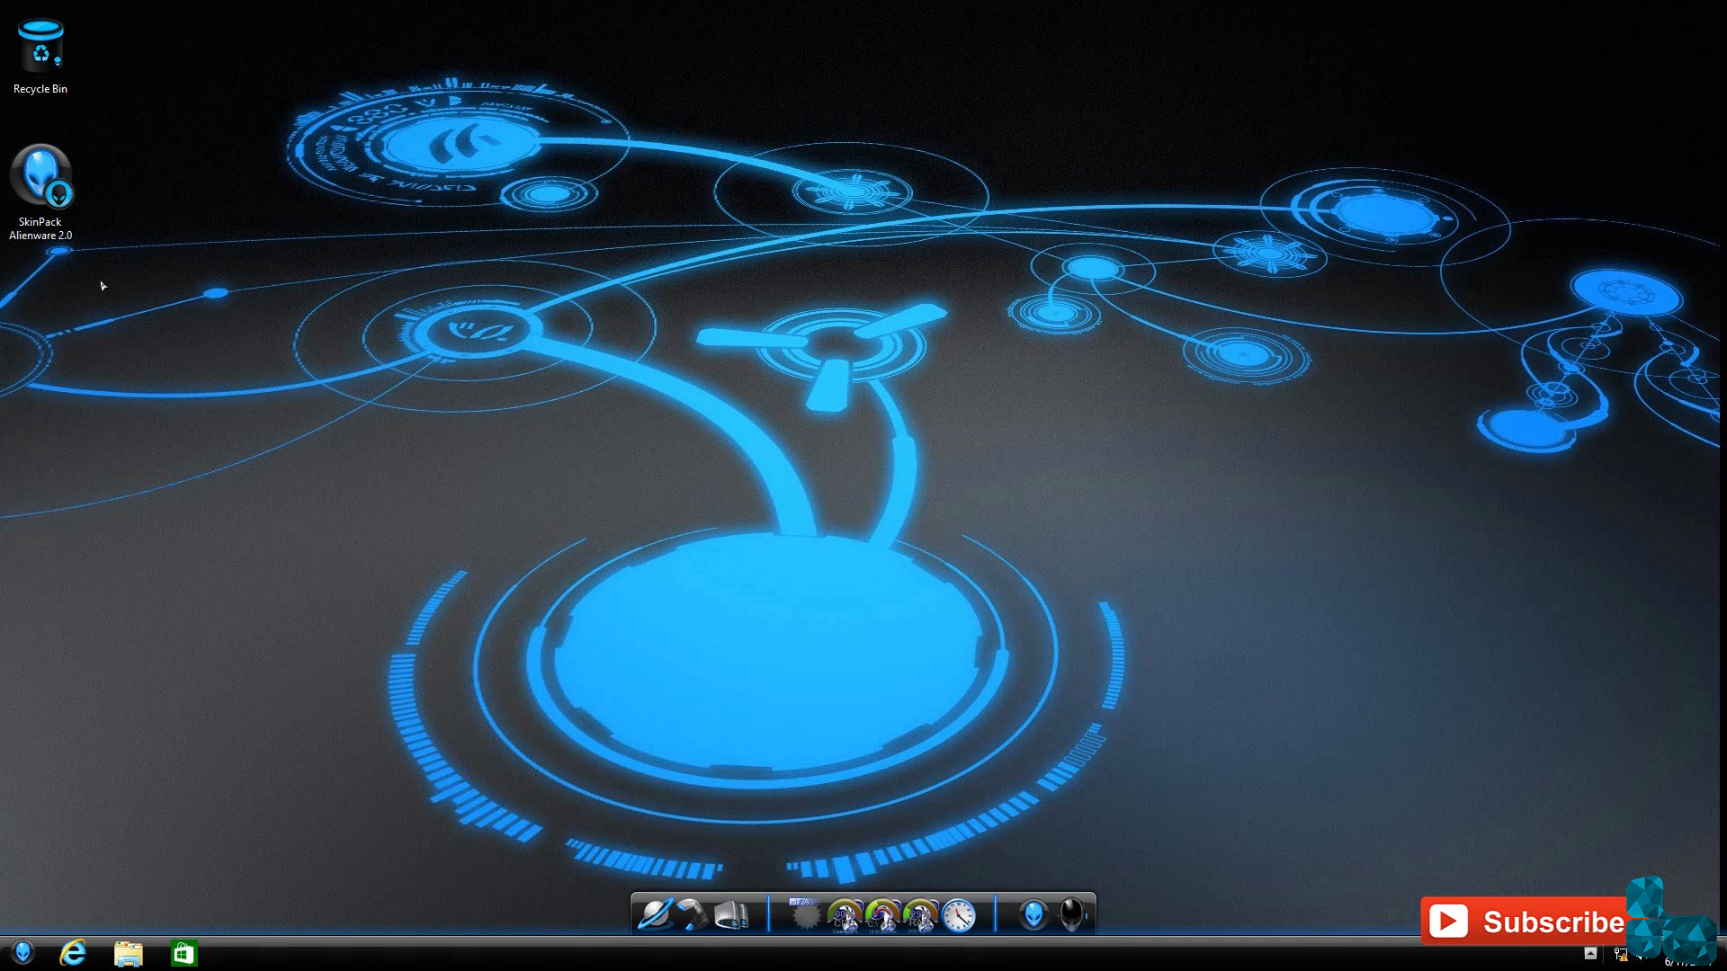
mouse_move(972, 655)
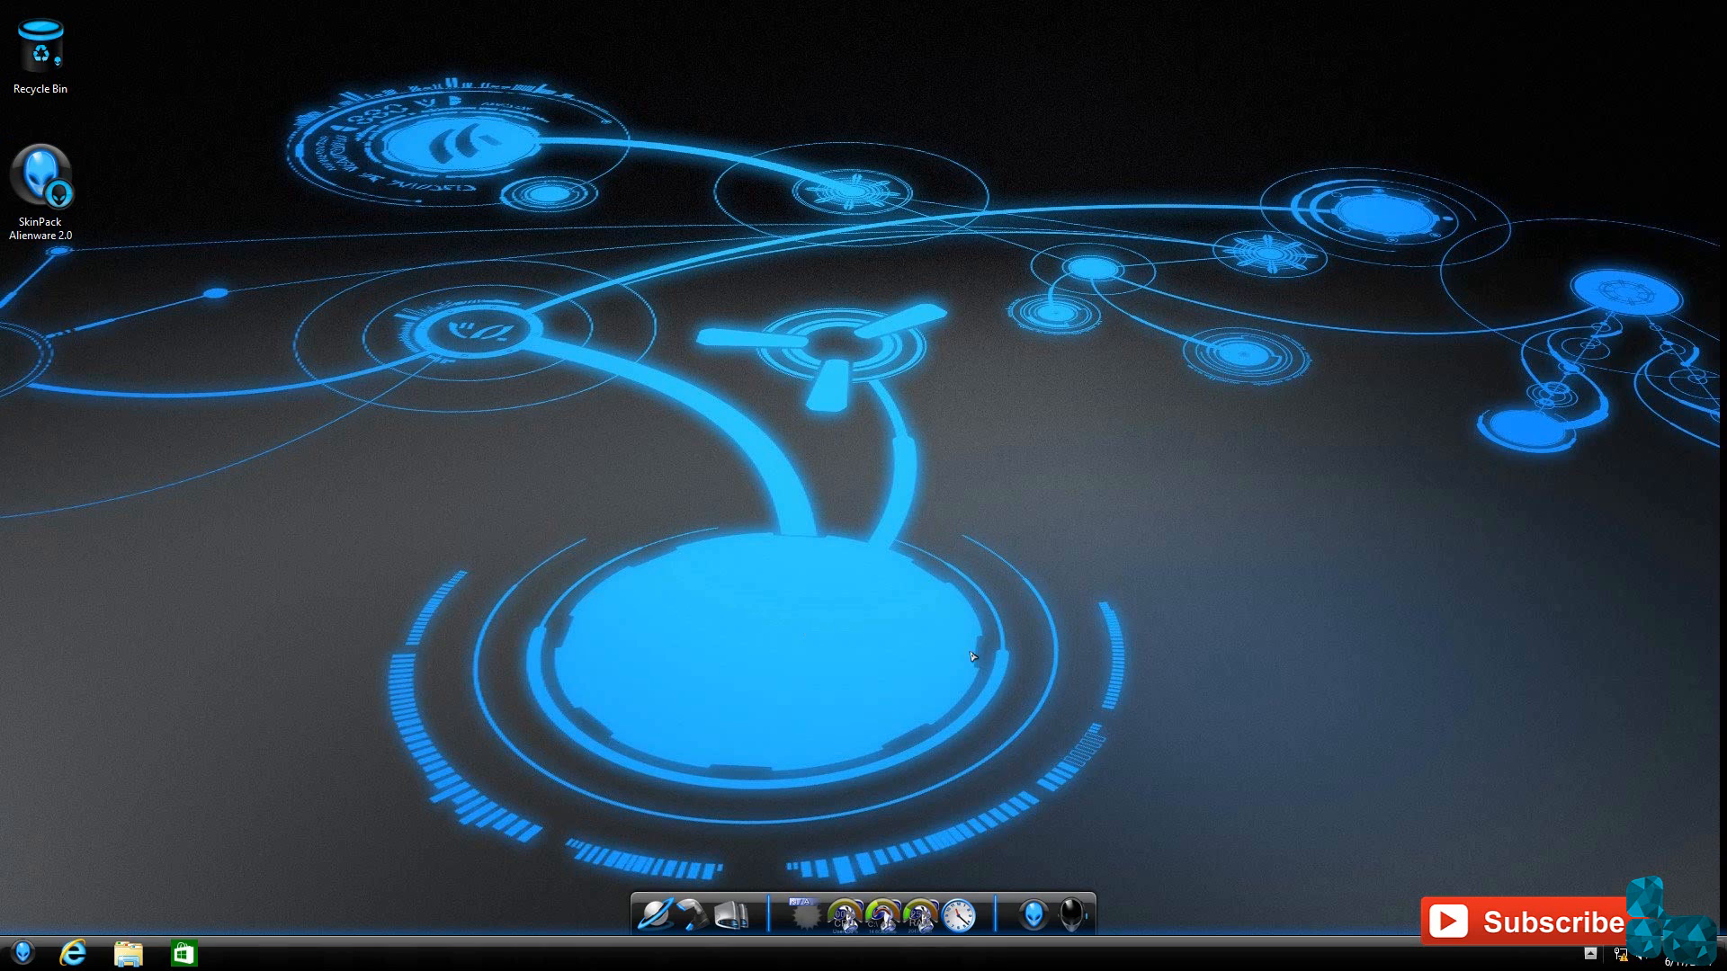
mouse_move(398, 274)
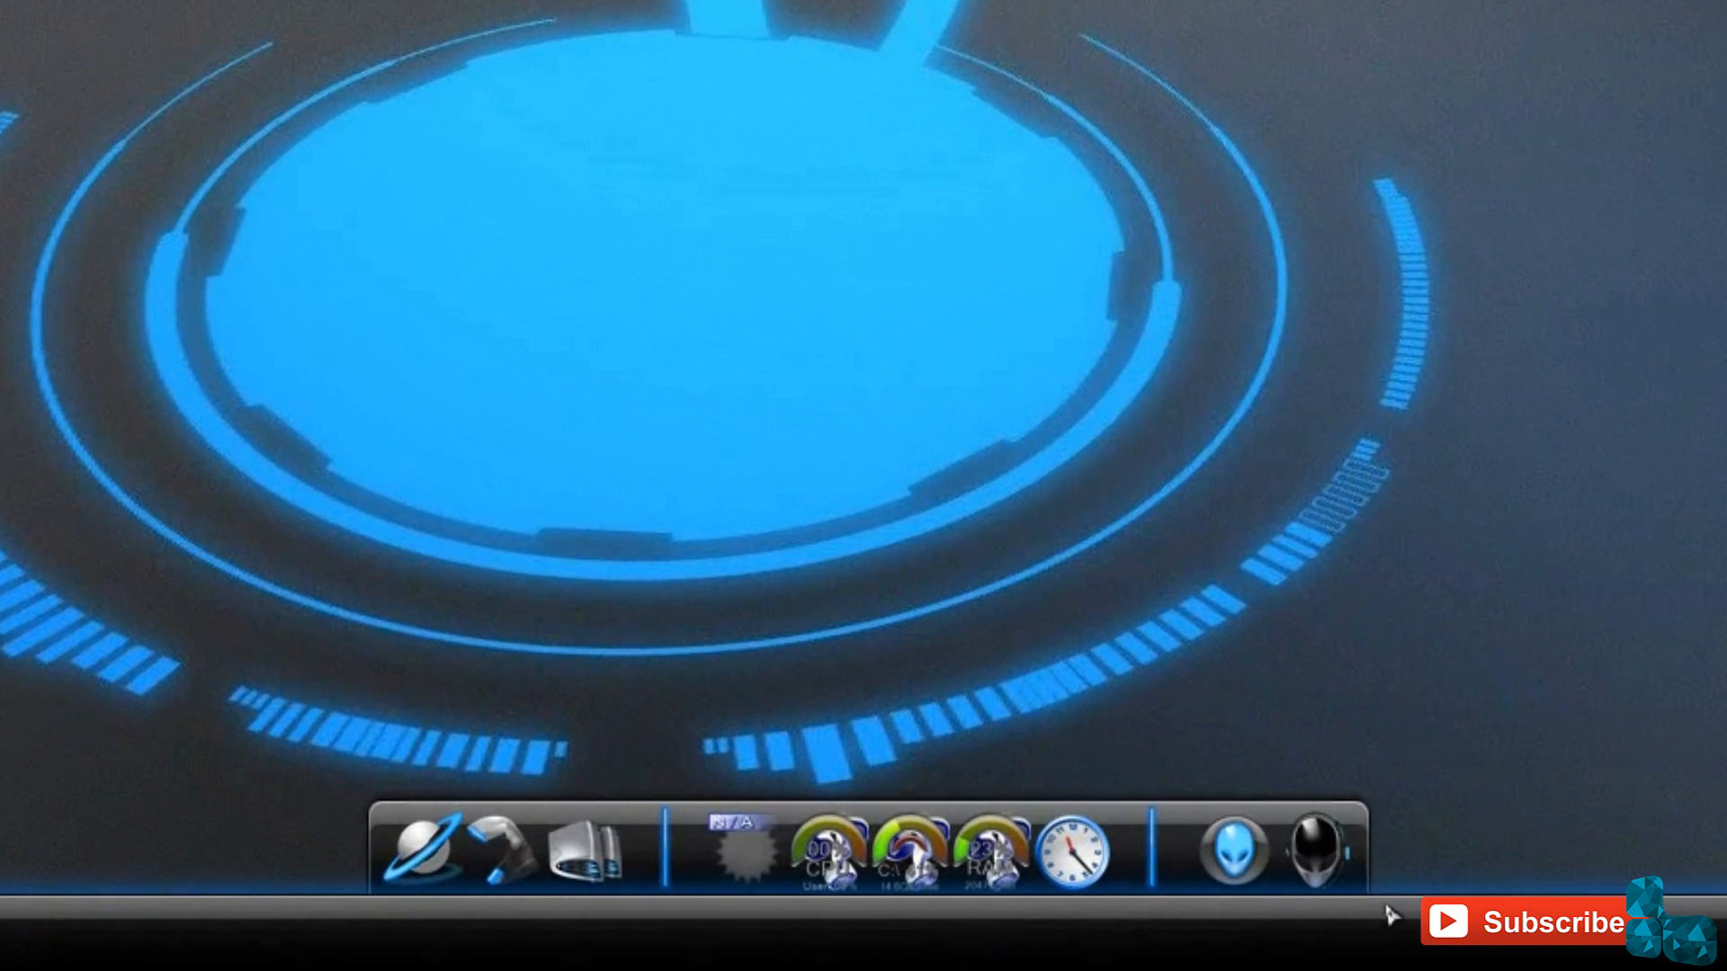
mouse_move(425, 853)
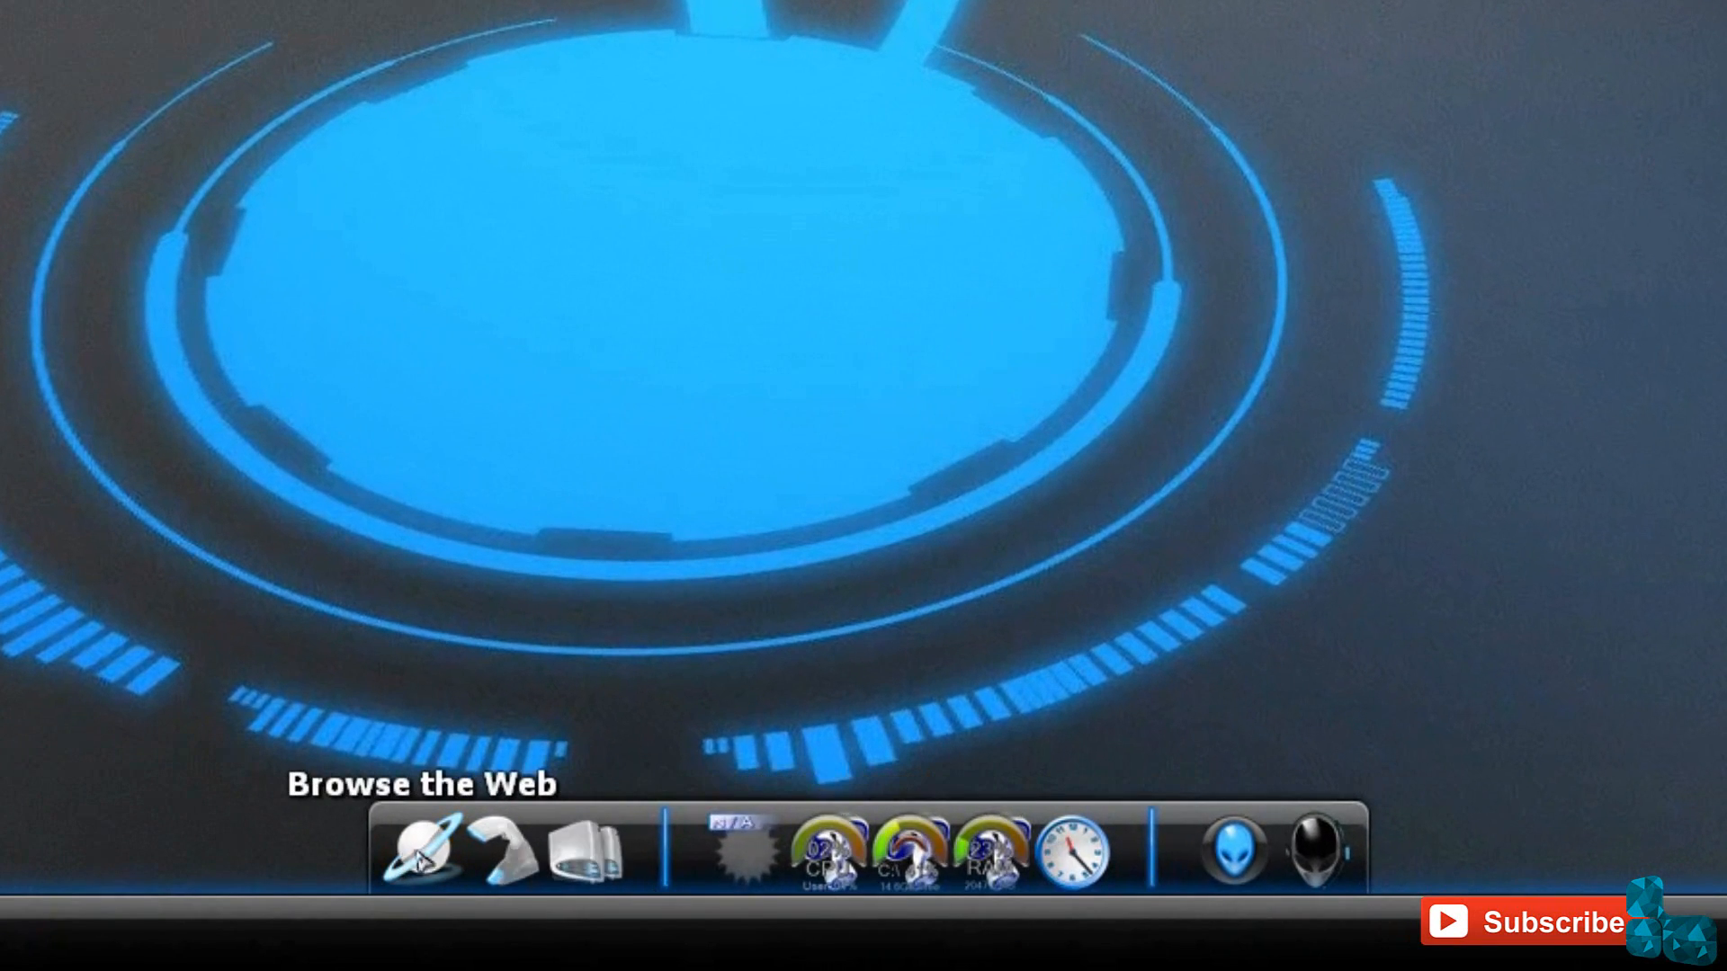
mouse_move(827, 853)
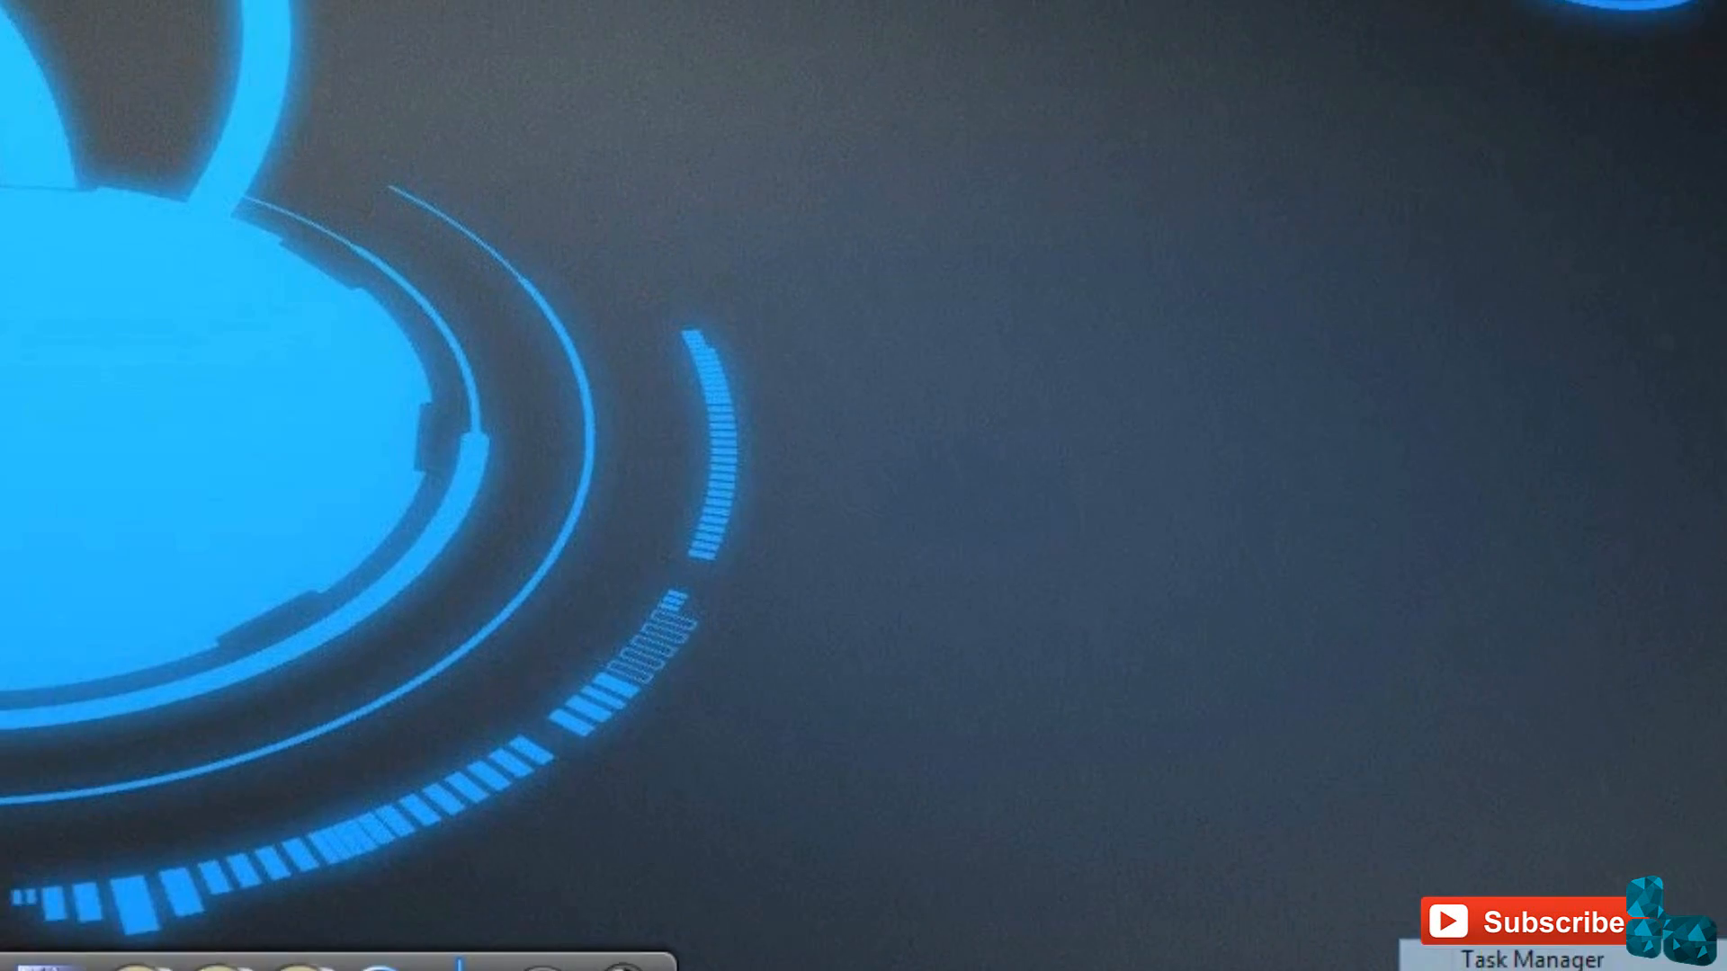
click(1529, 959)
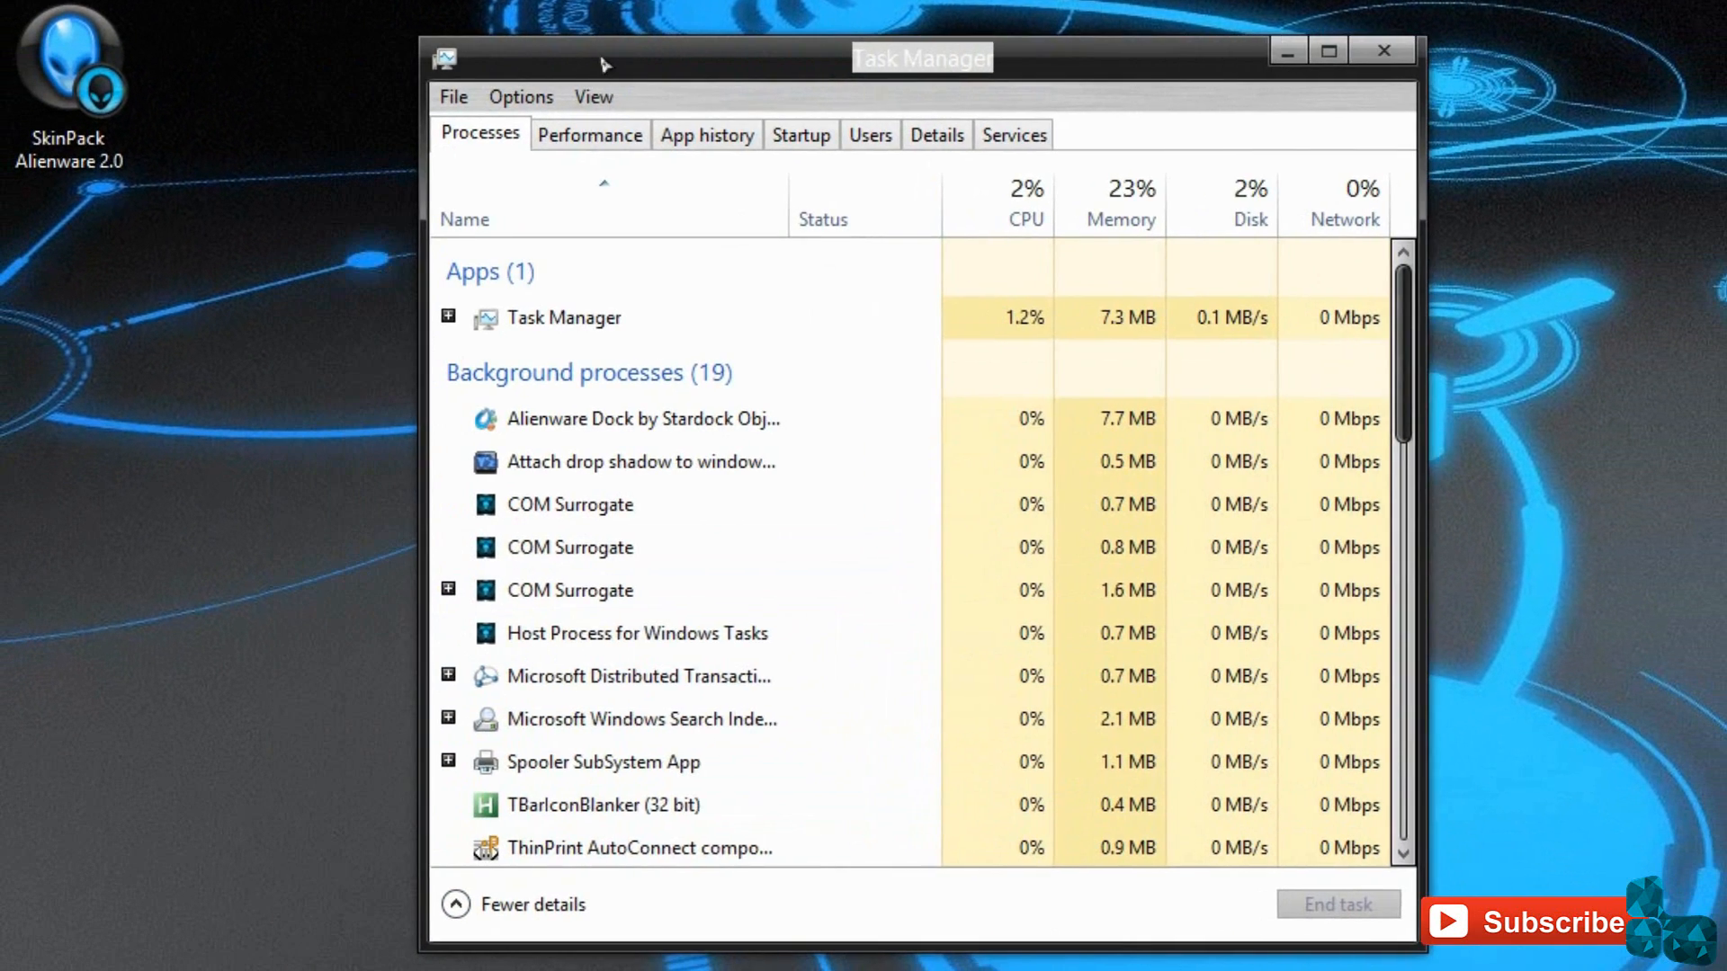
click(707, 135)
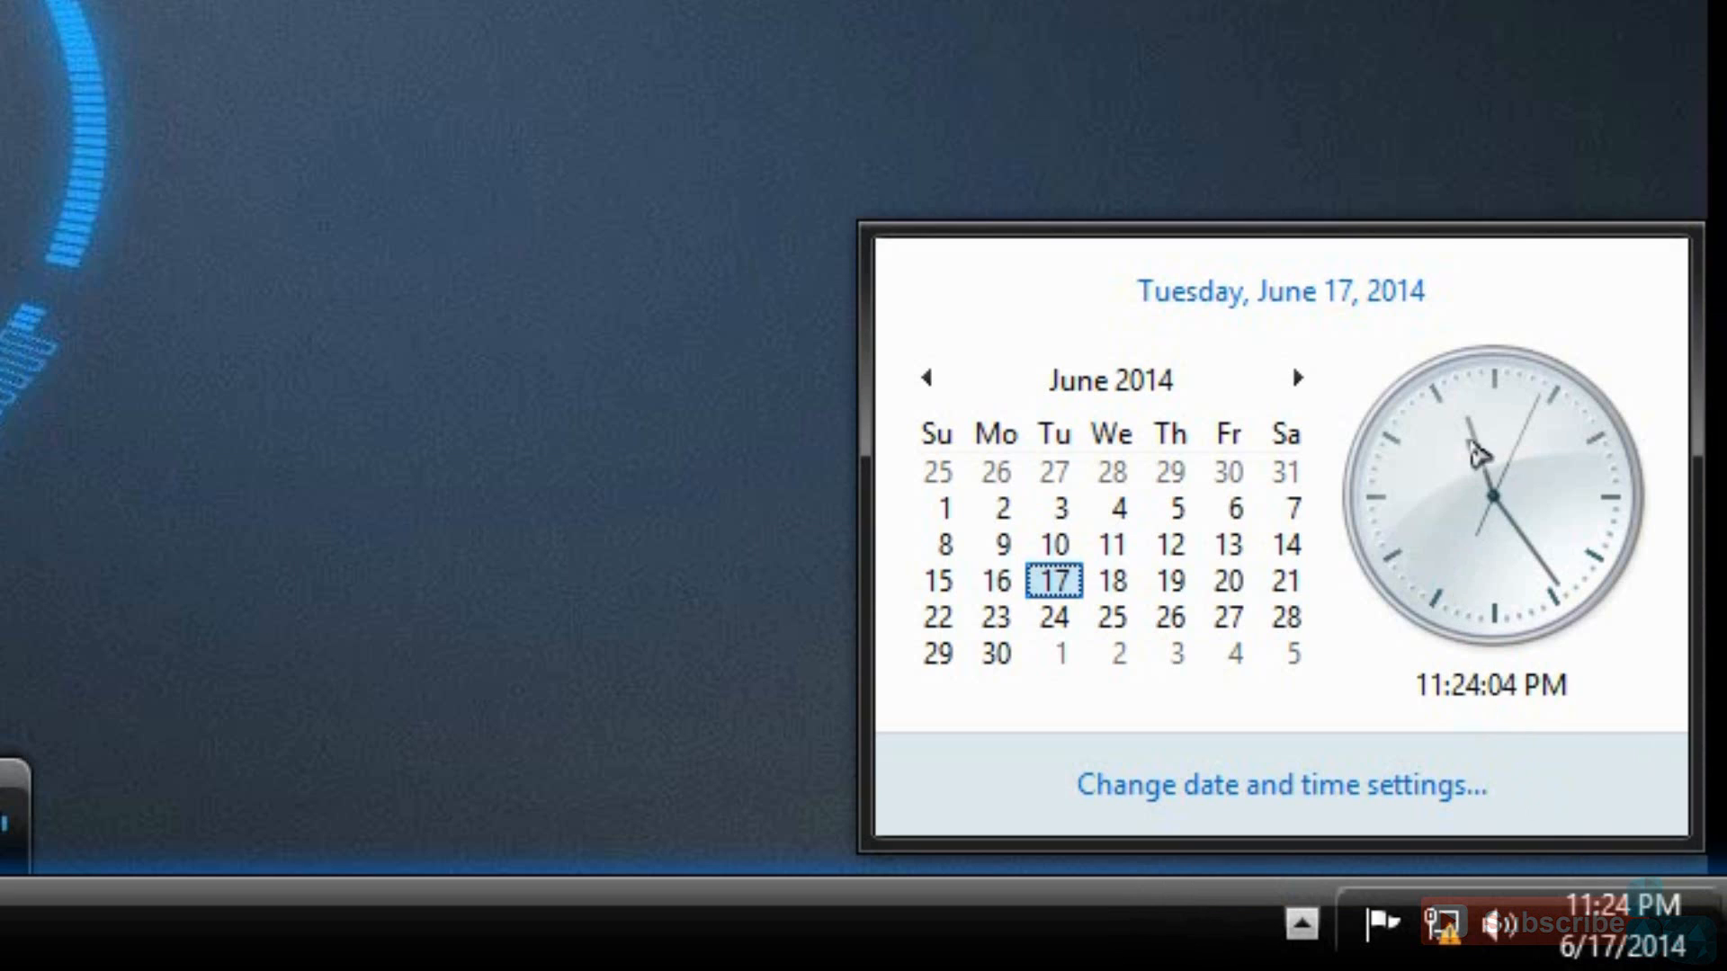
click(1293, 923)
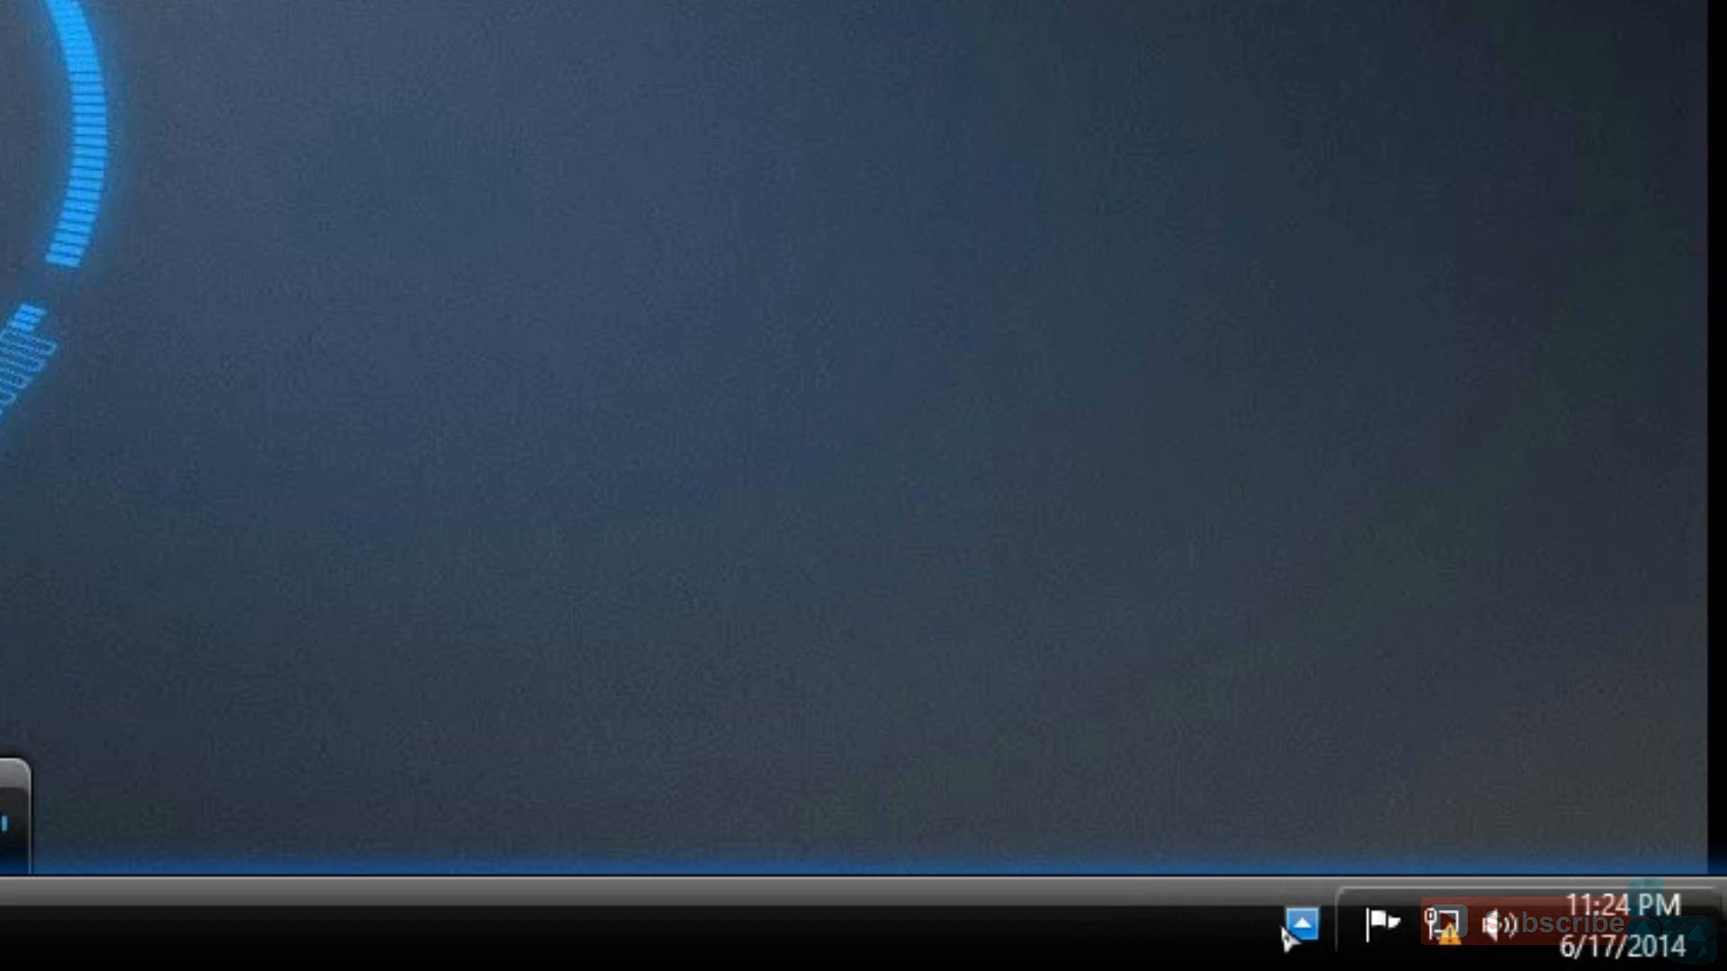
click(1299, 926)
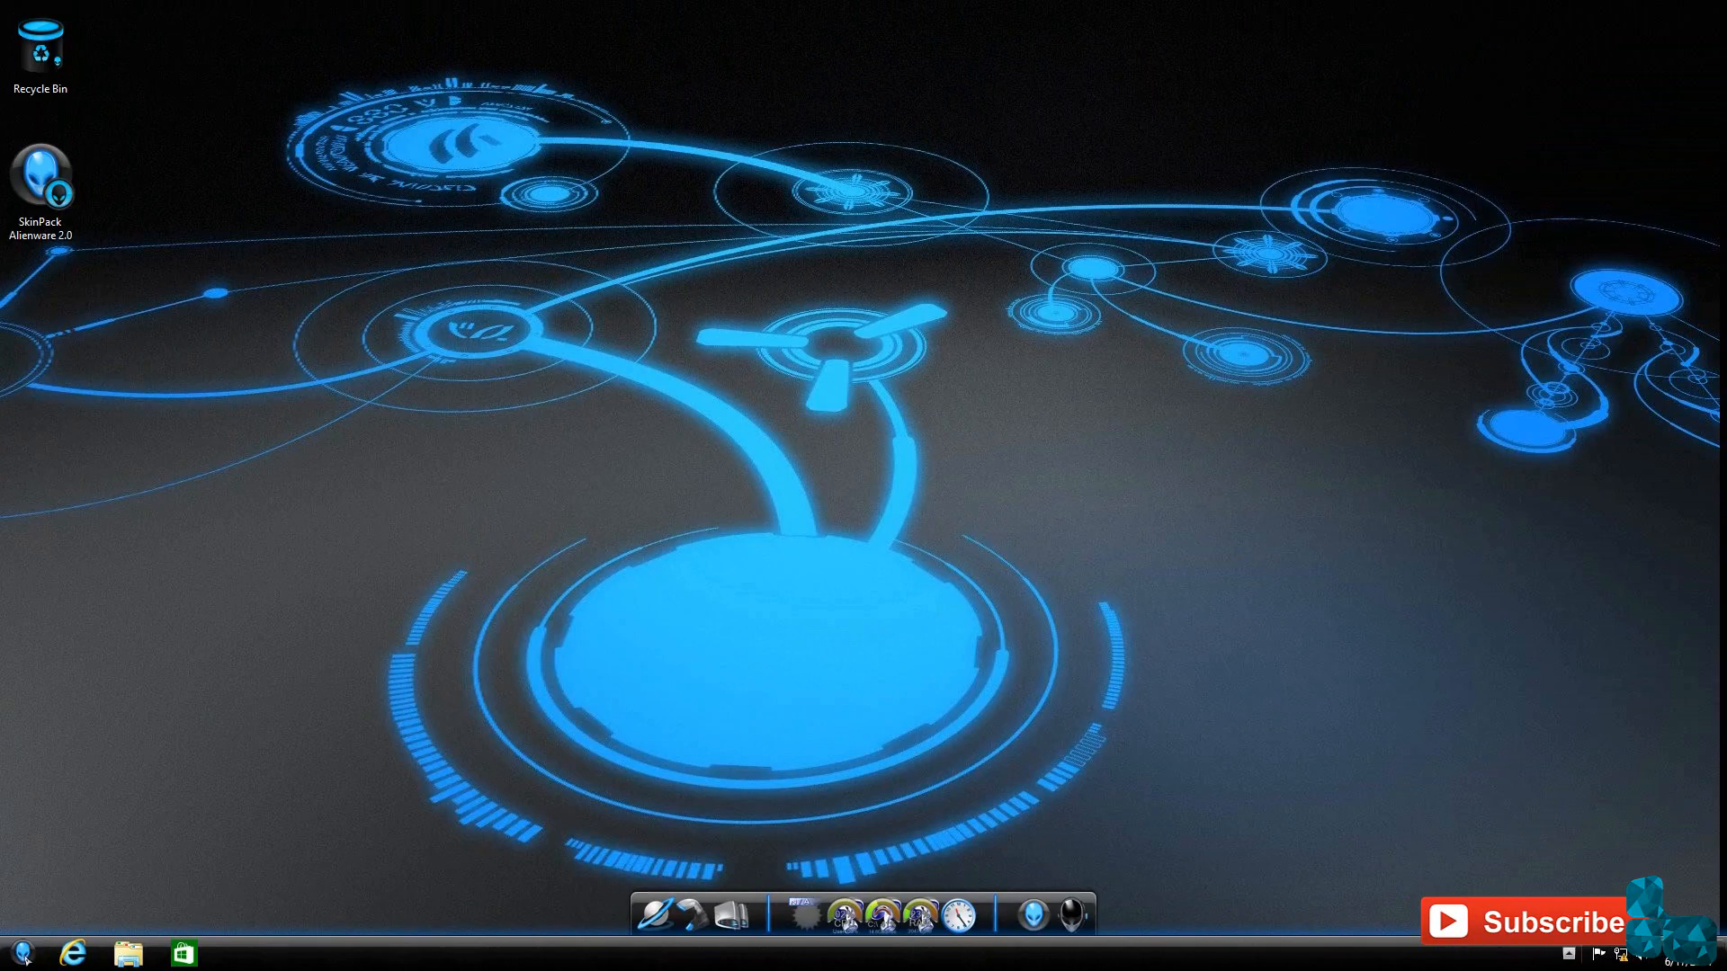
- Visit the Start screen, return to the desktop and browse the Desktop location in File Explorer, selecting all items
click(20, 953)
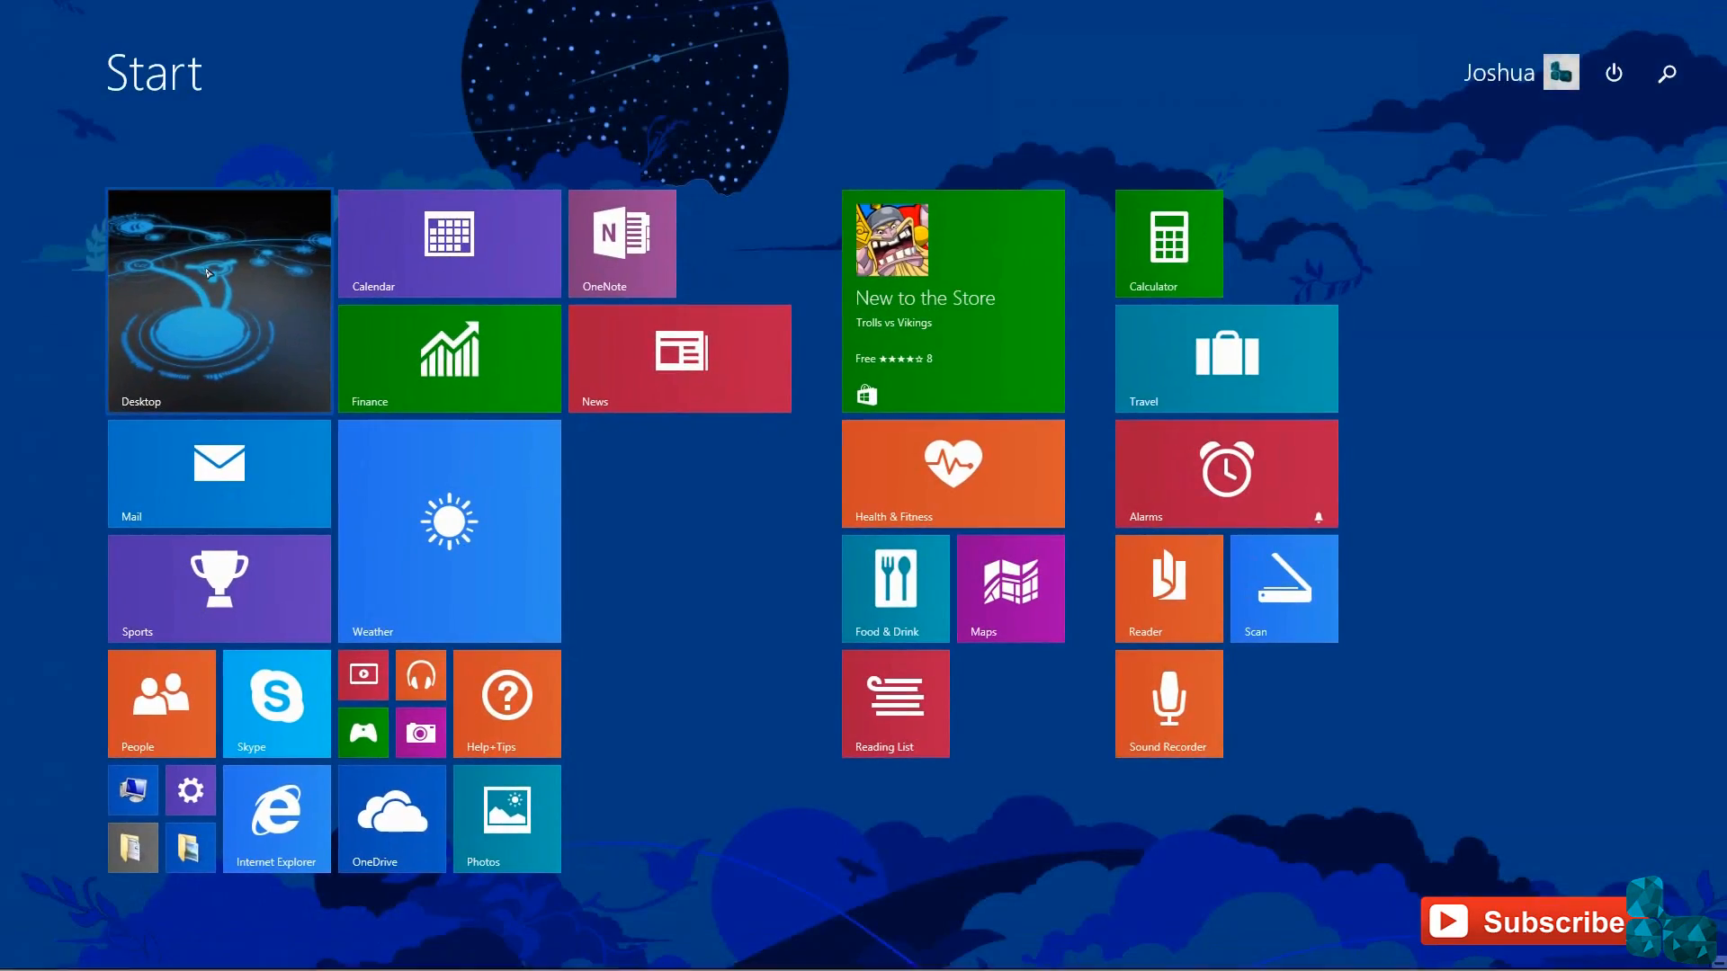
click(218, 300)
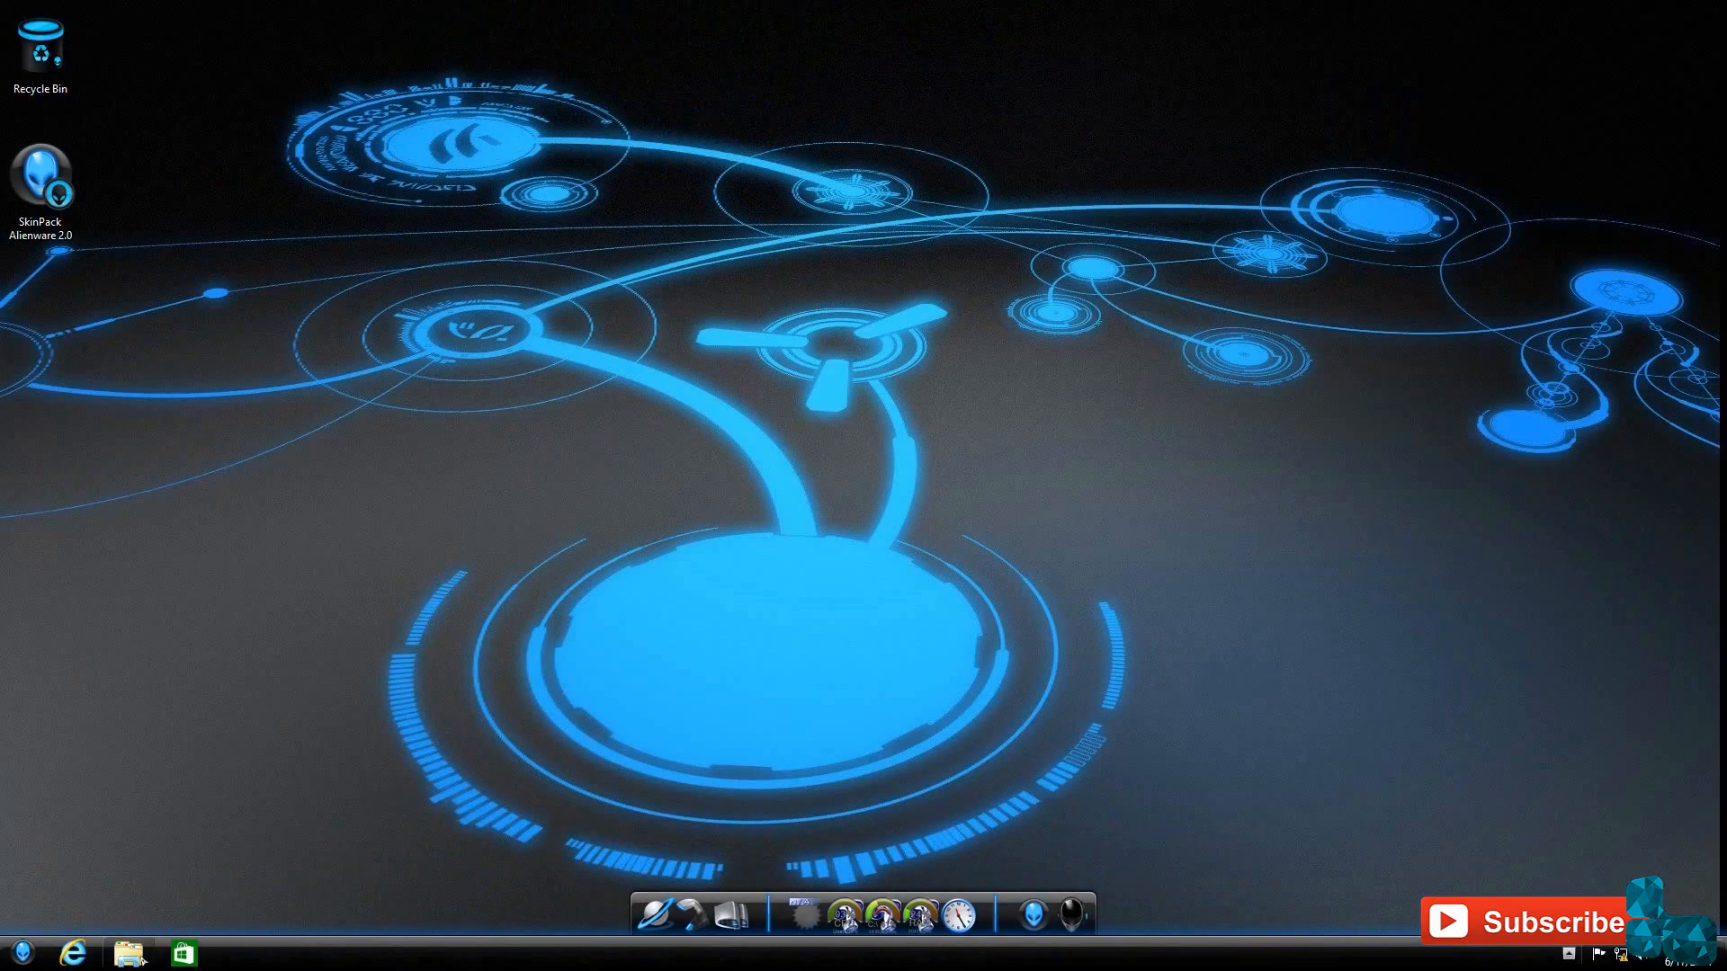
click(135, 951)
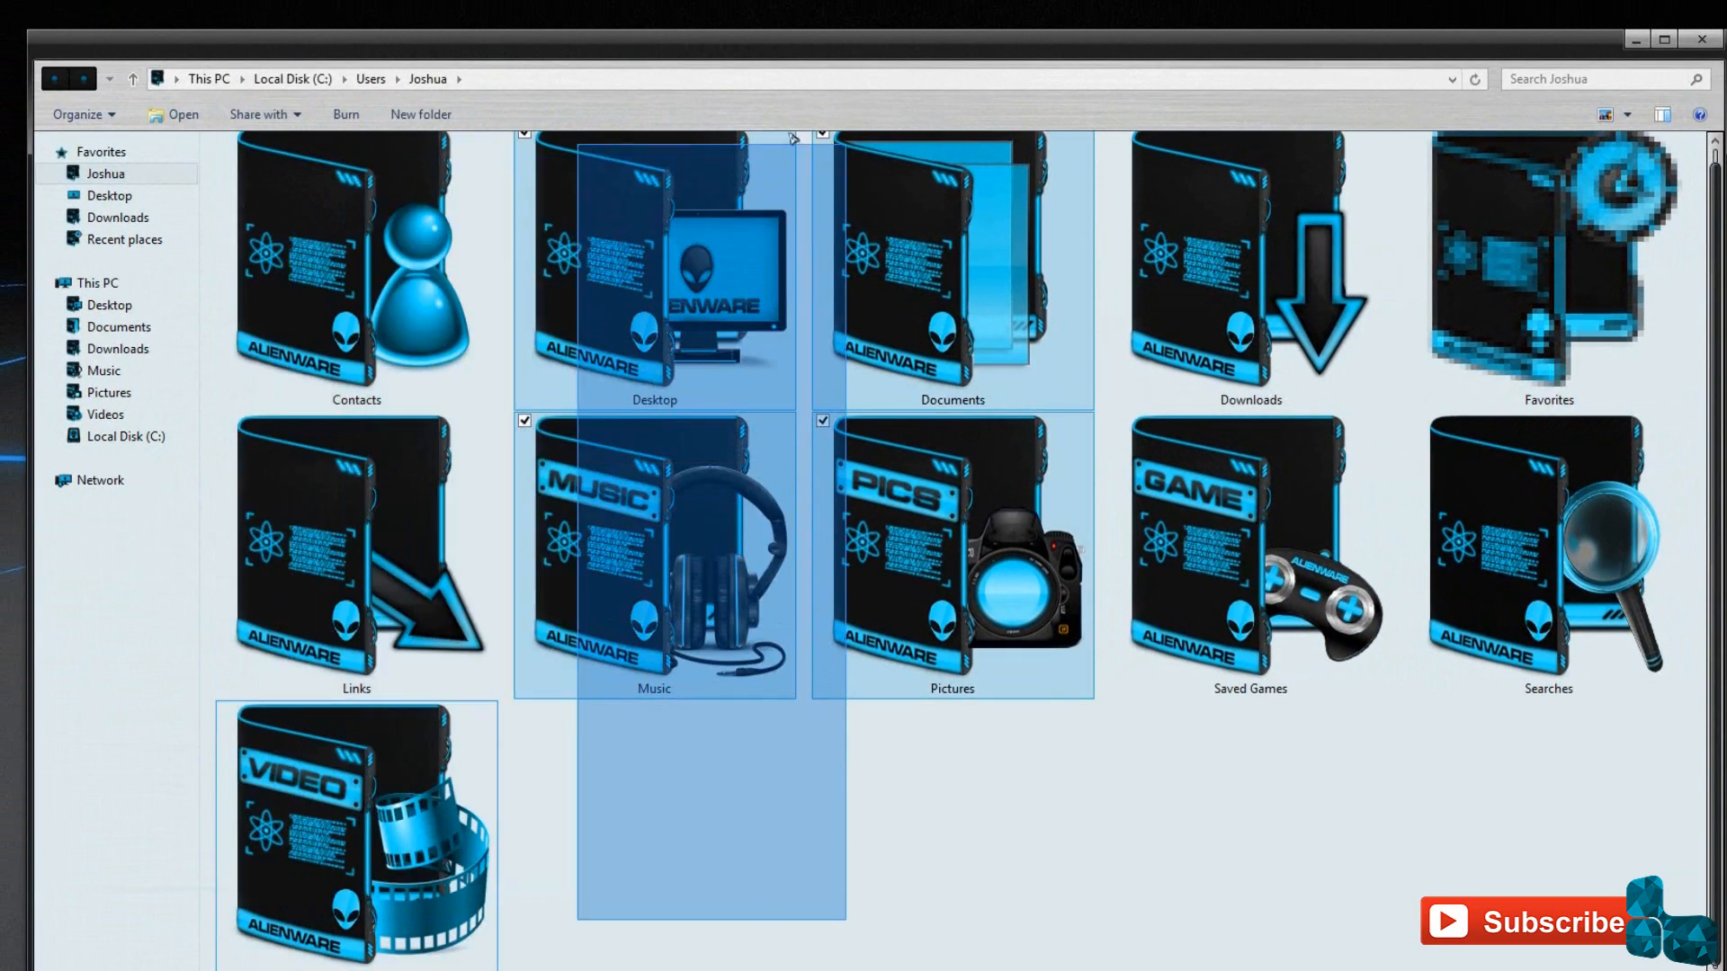
click(1546, 270)
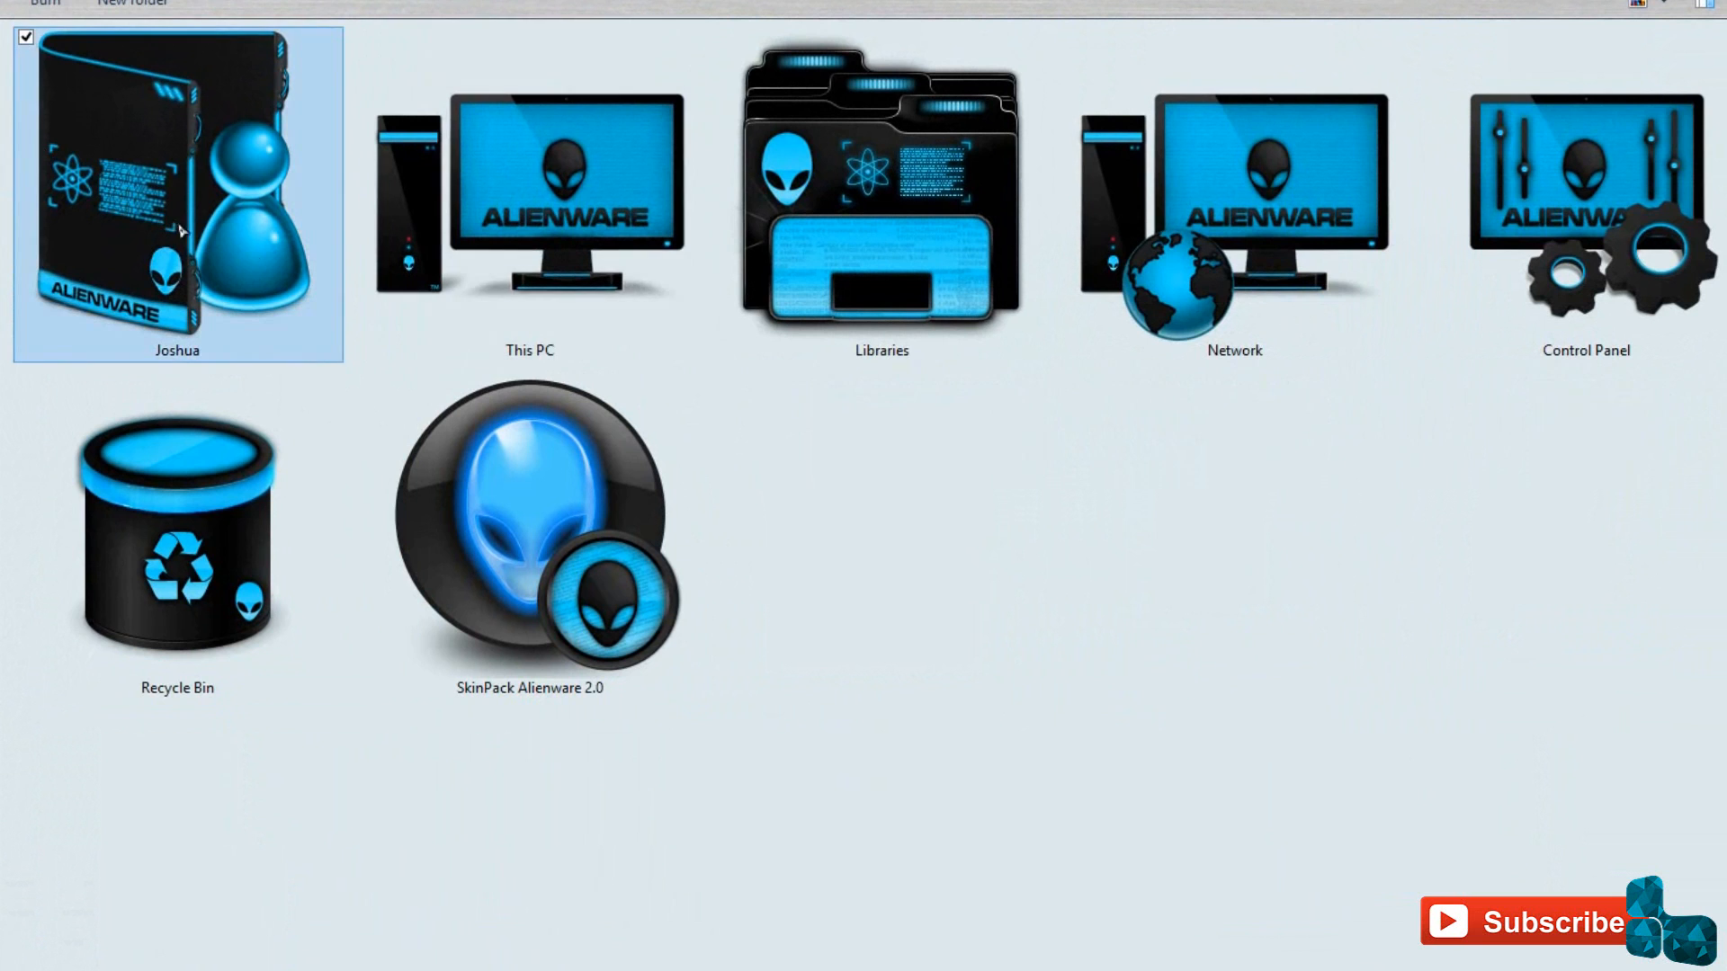
key(ctrl+a)
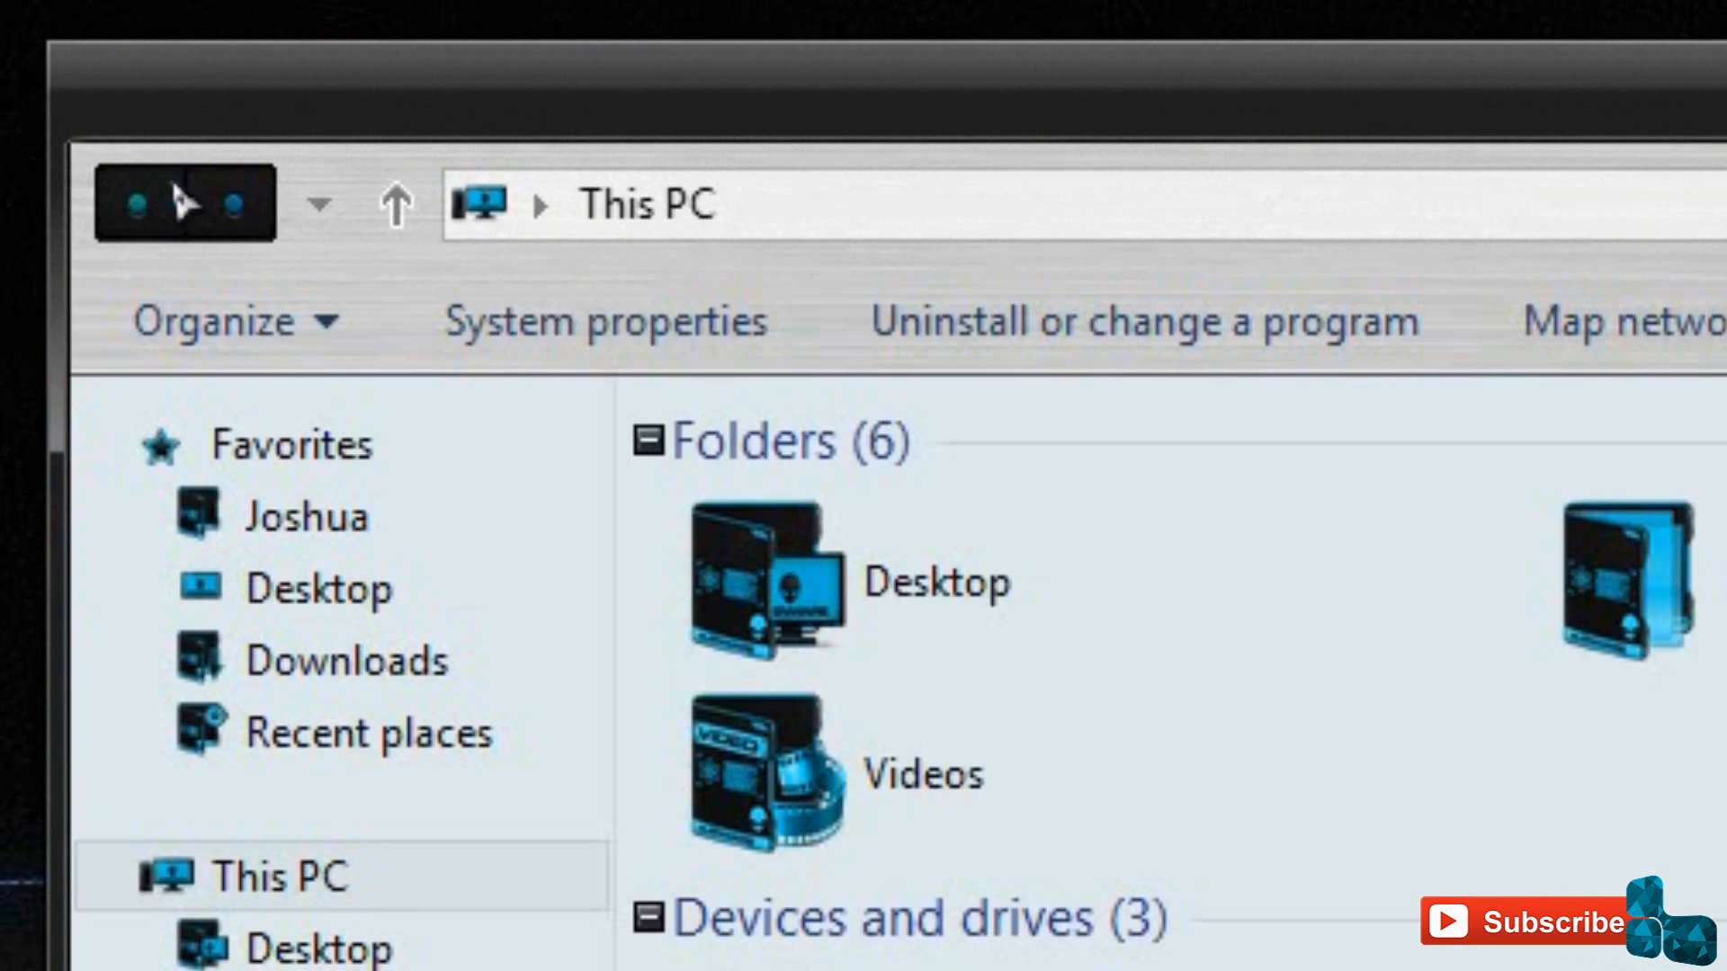
mouse_move(214, 226)
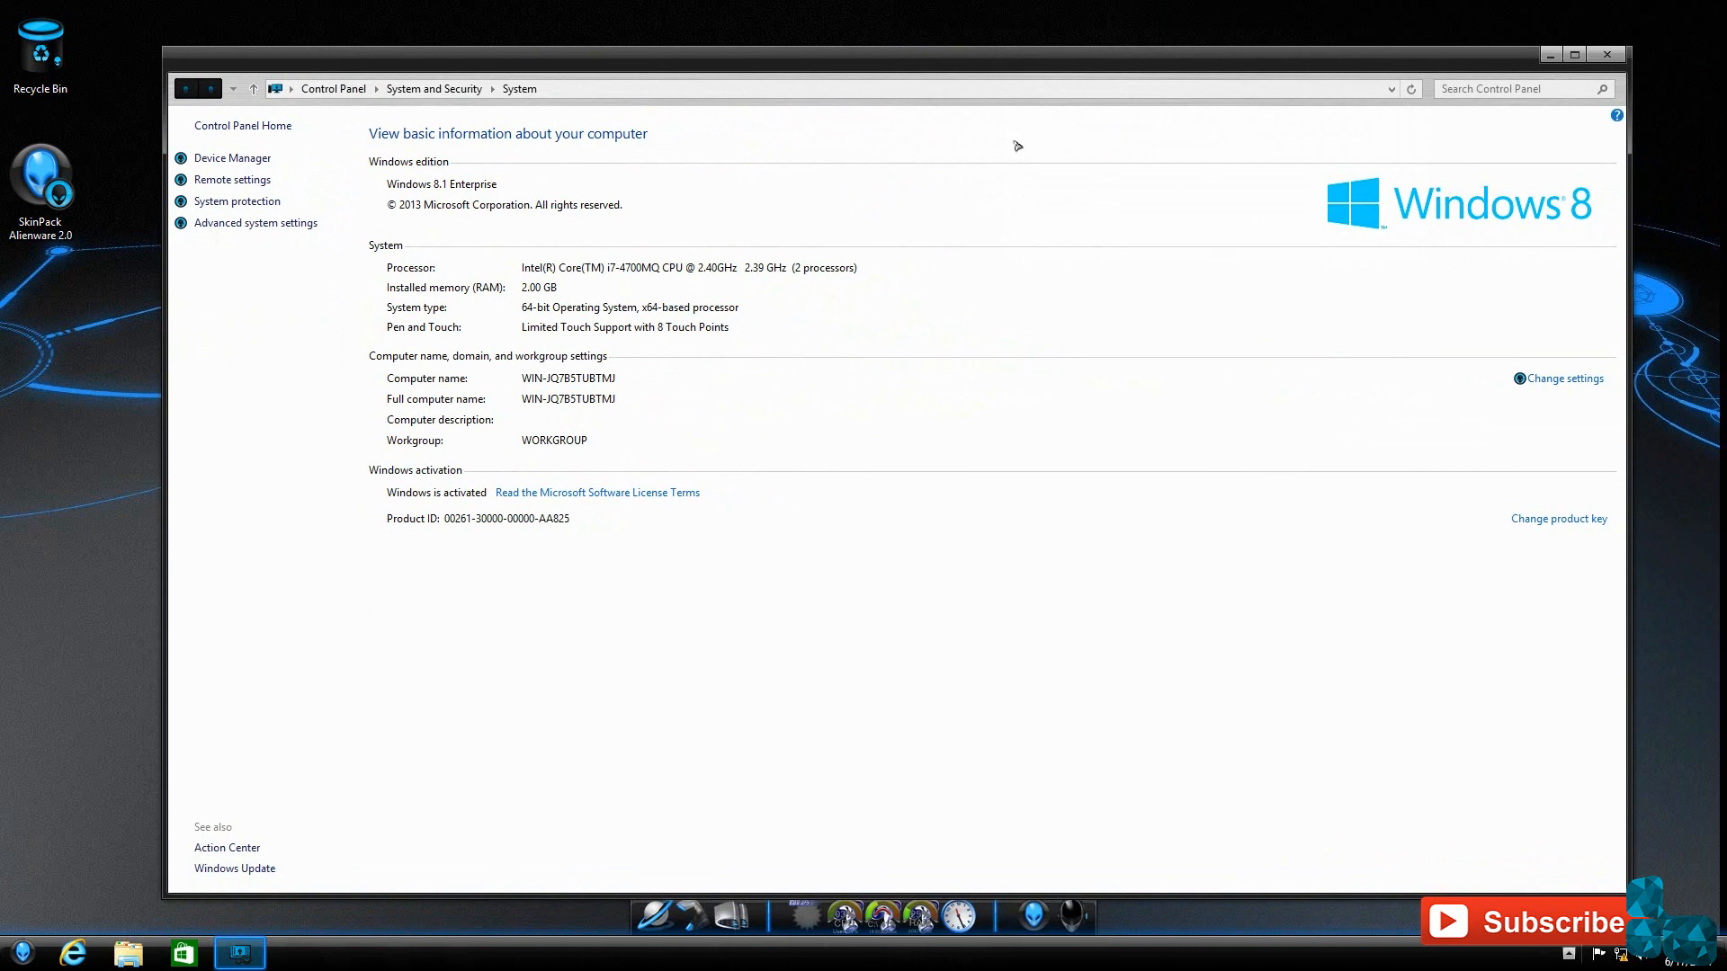
mouse_move(1591, 56)
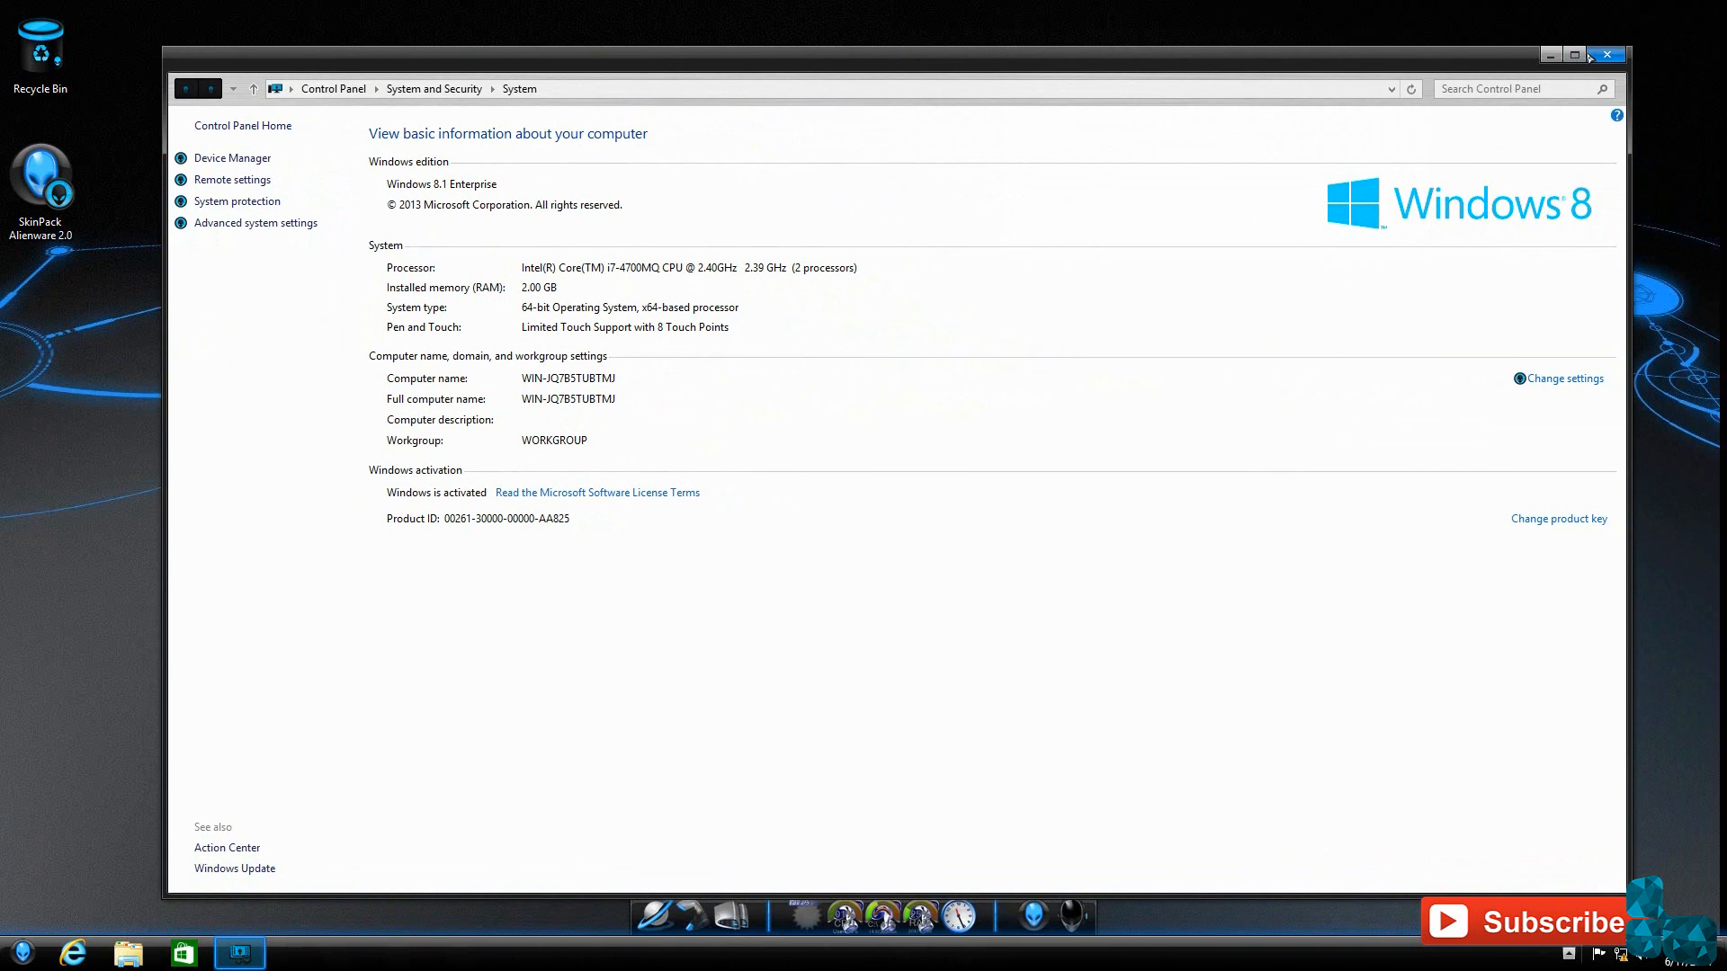
- Open Control Panel from the Start button menu and switch View by to Large icons
click(1606, 54)
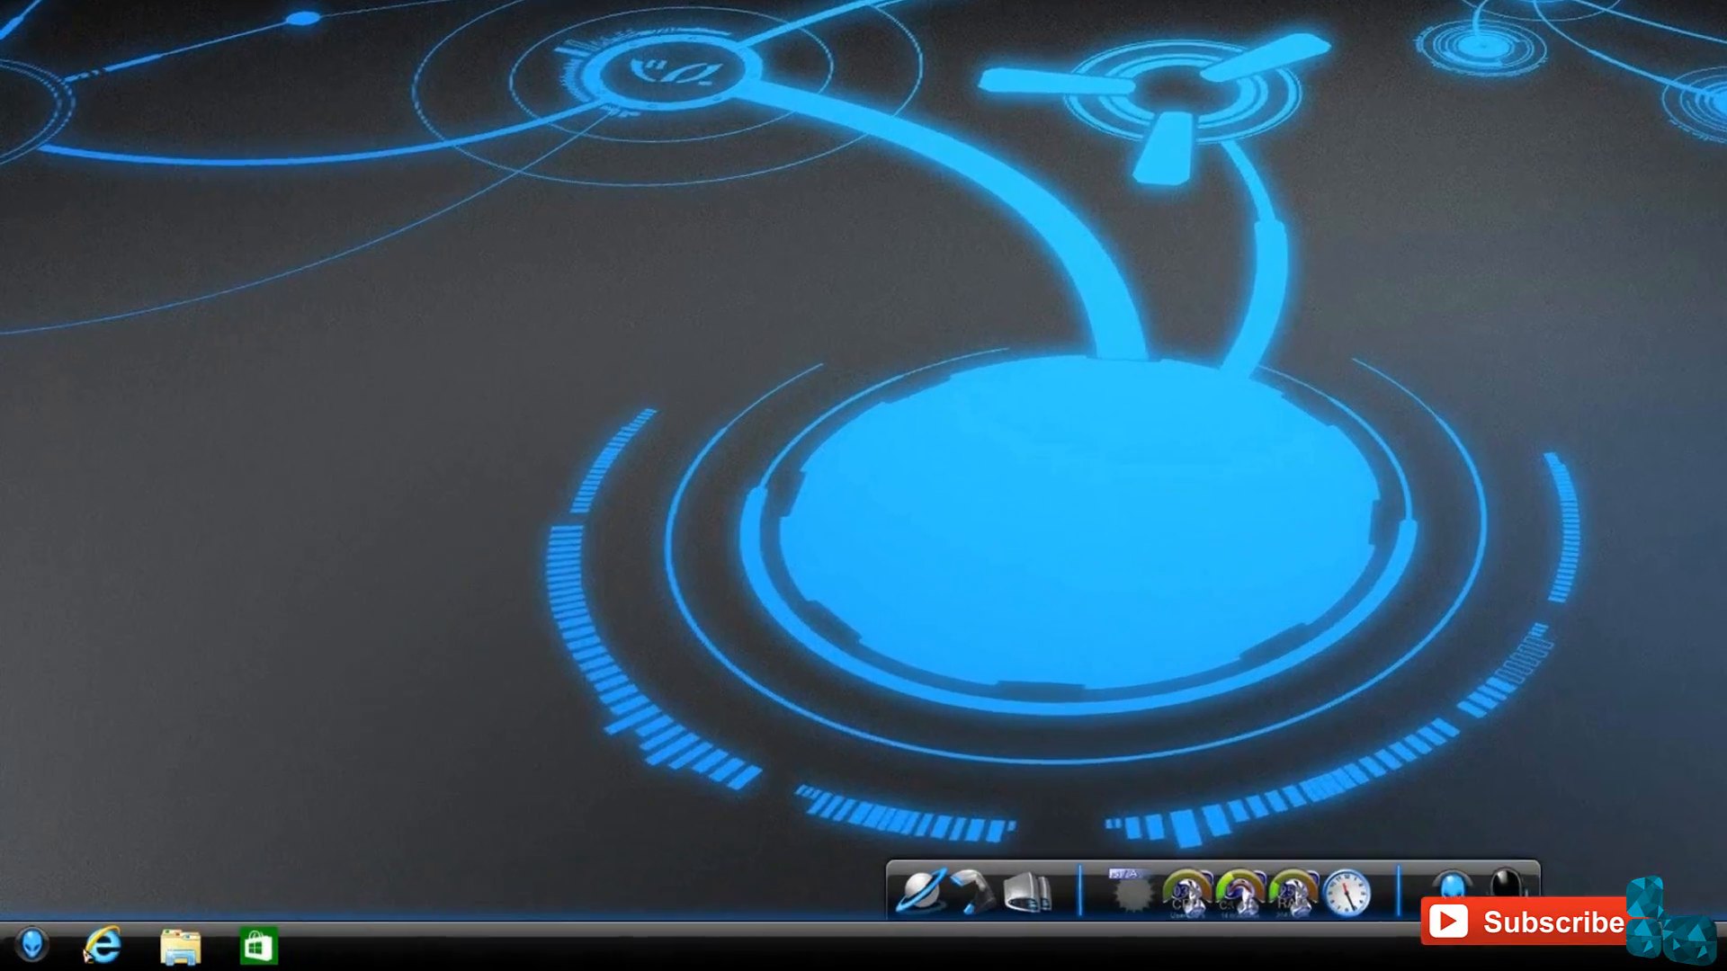
right_click(21, 948)
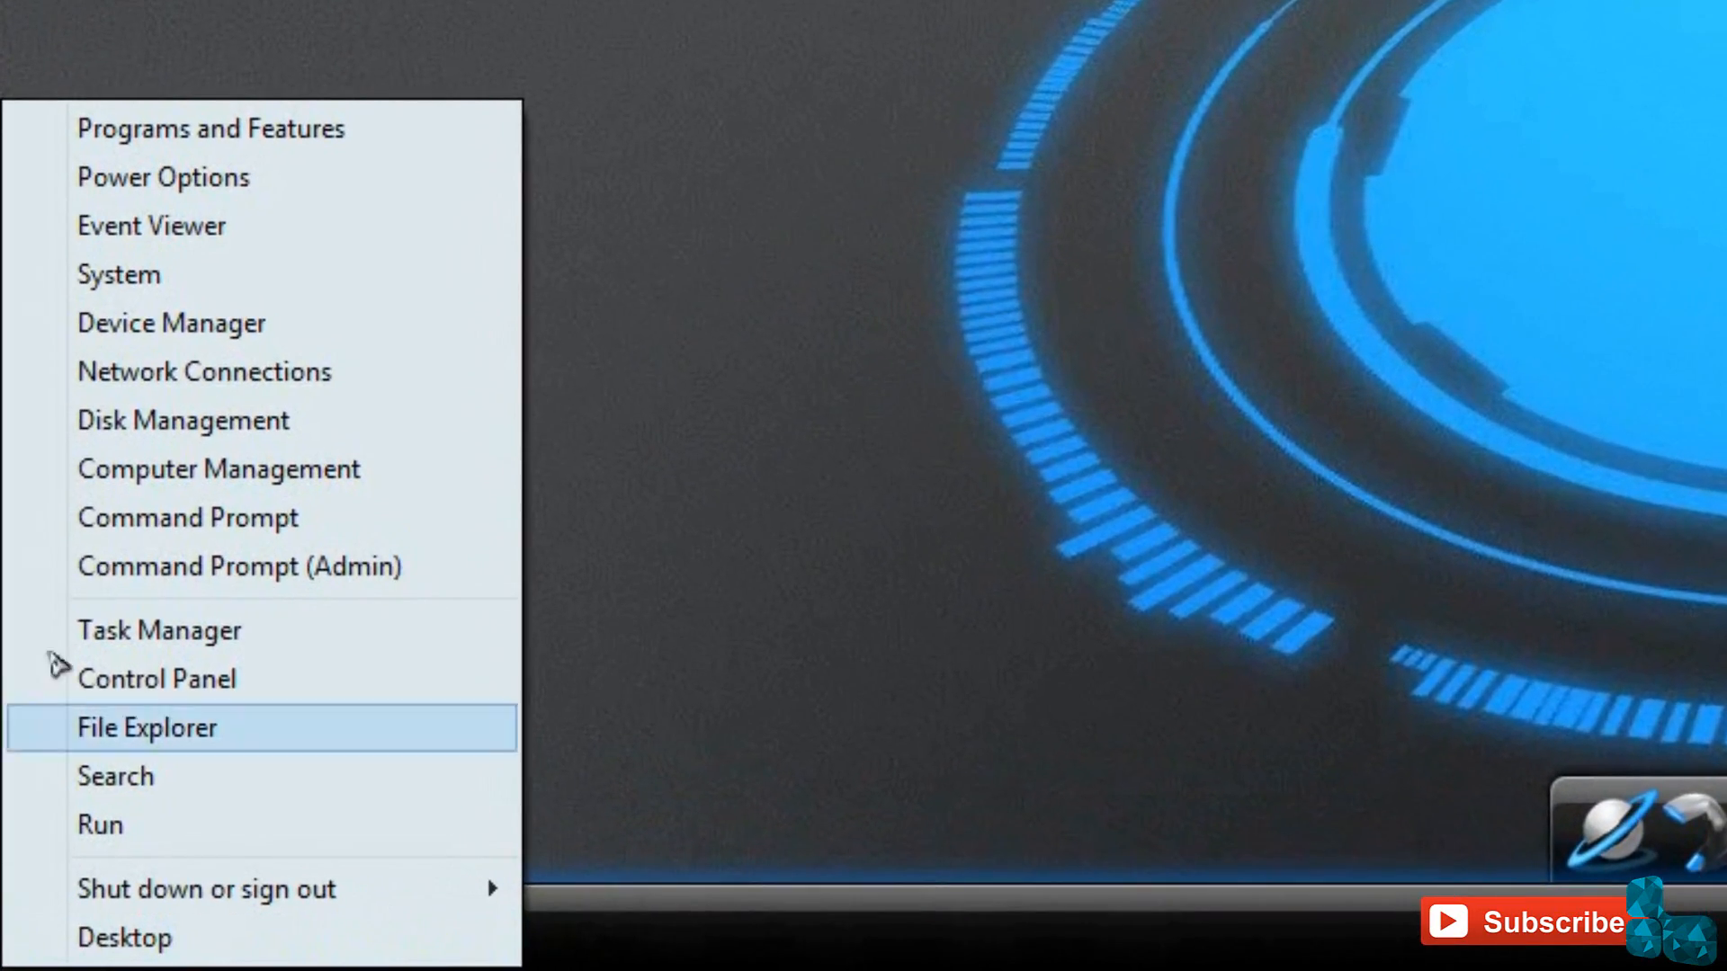
click(156, 678)
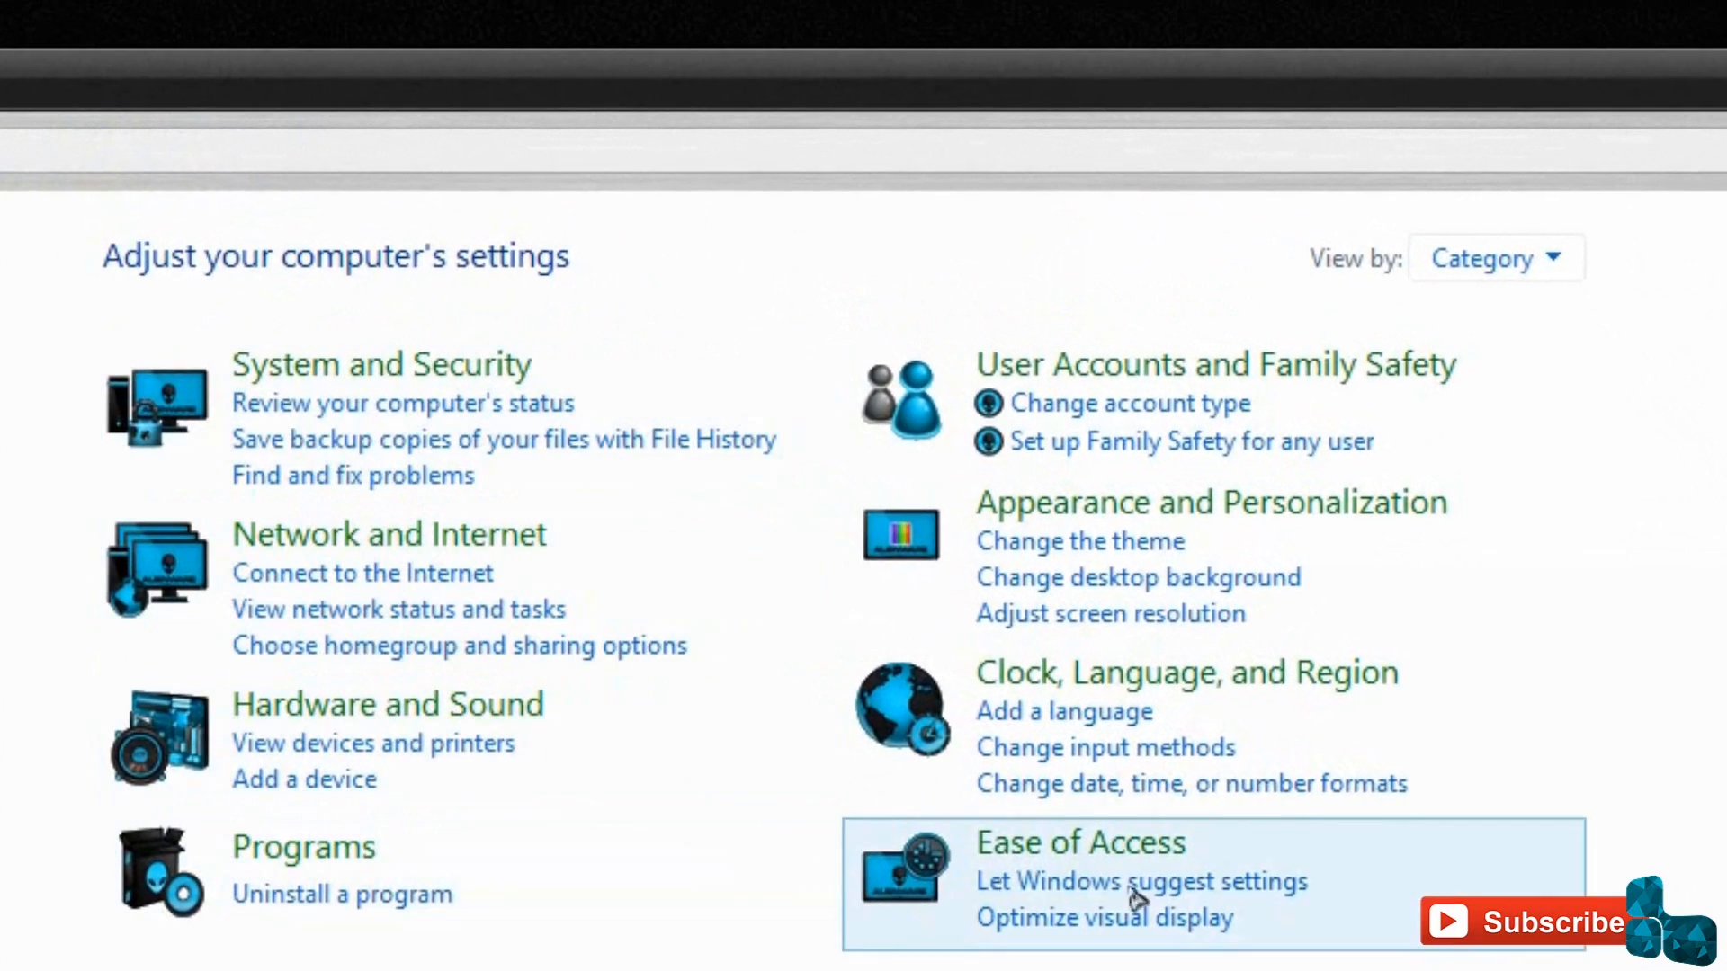
click(1494, 257)
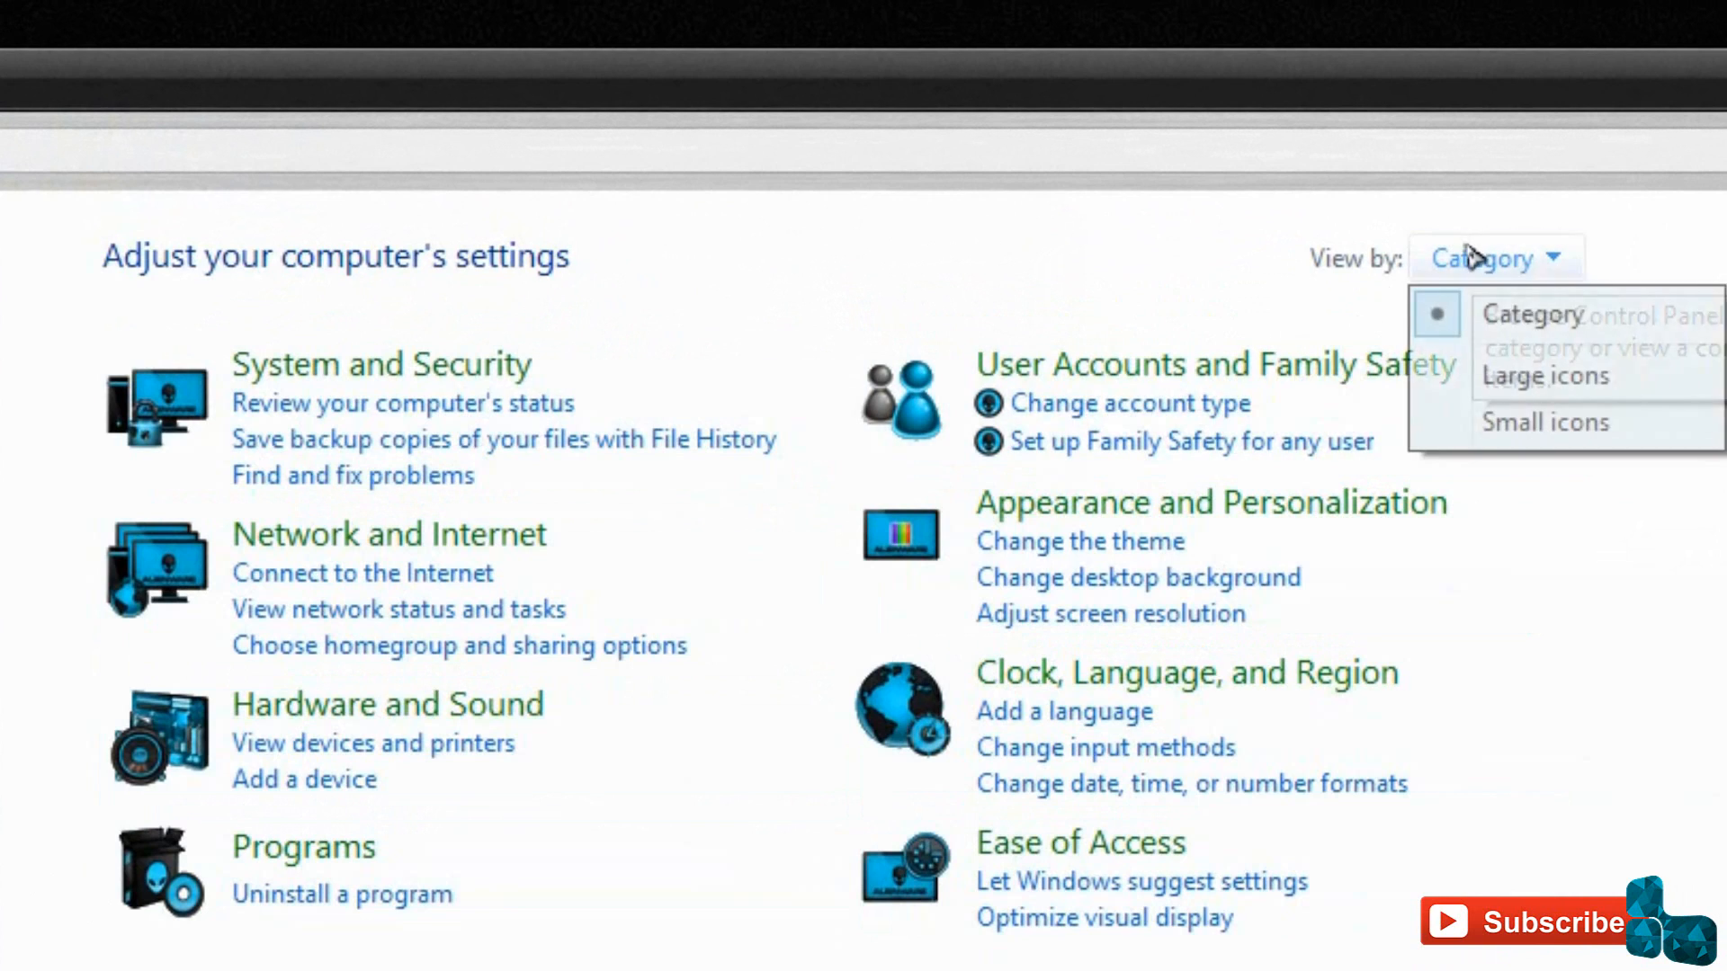
click(1545, 421)
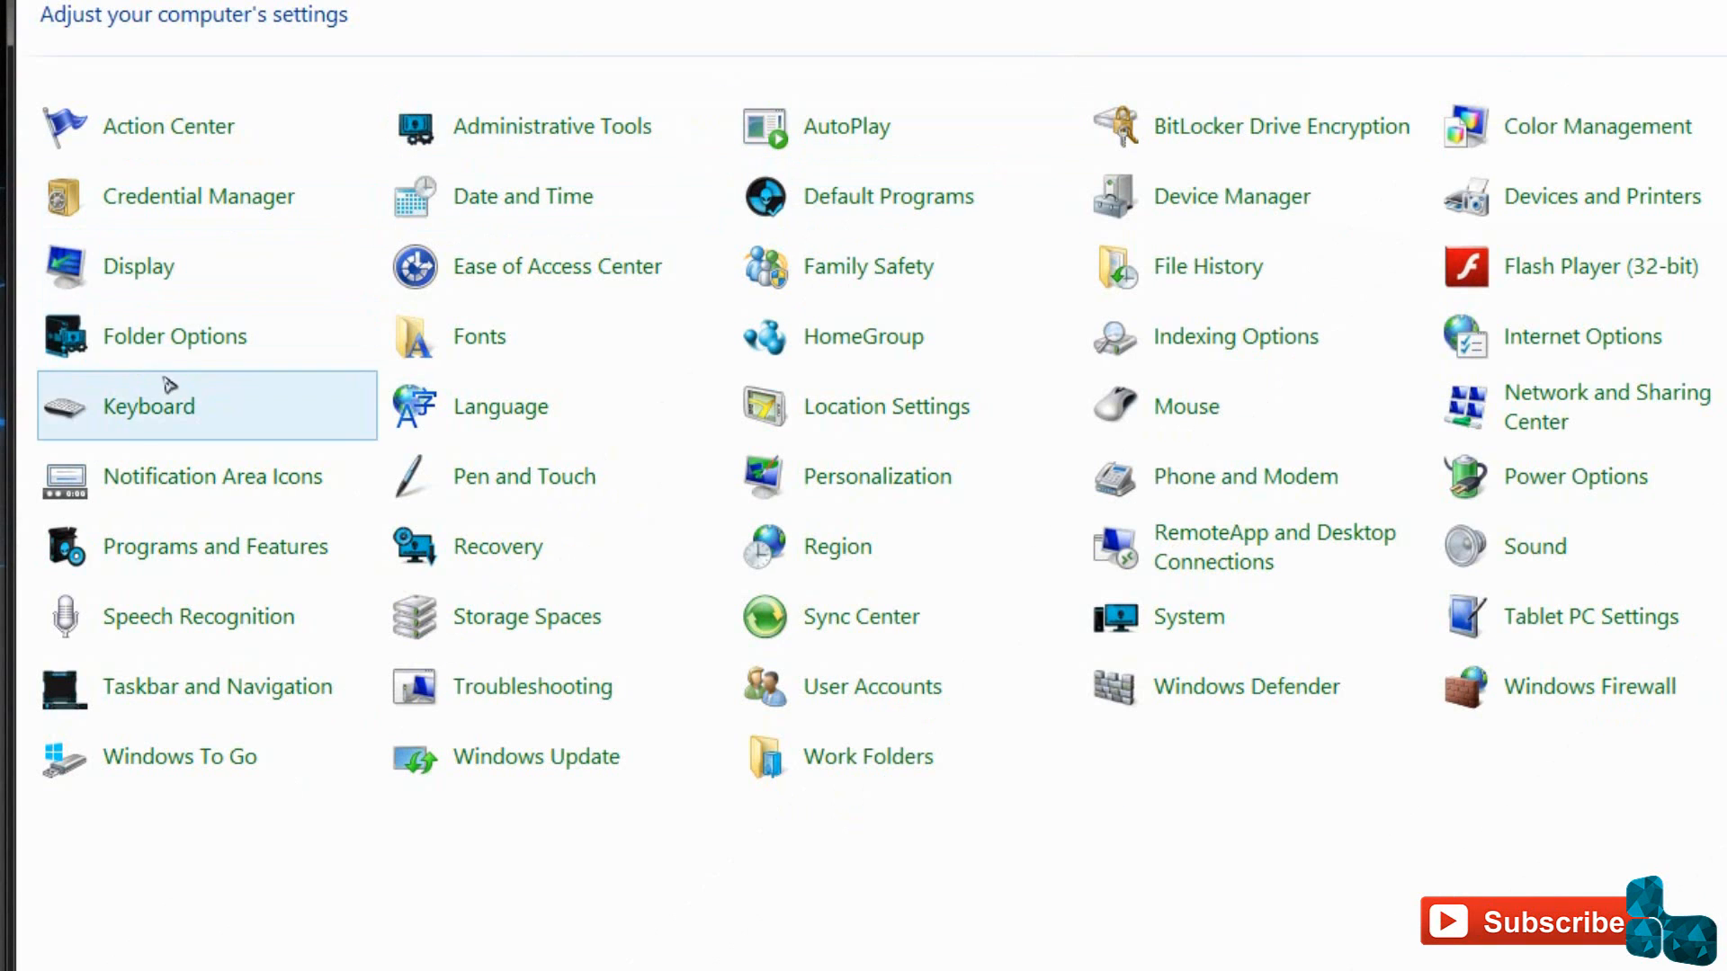
mouse_move(215, 686)
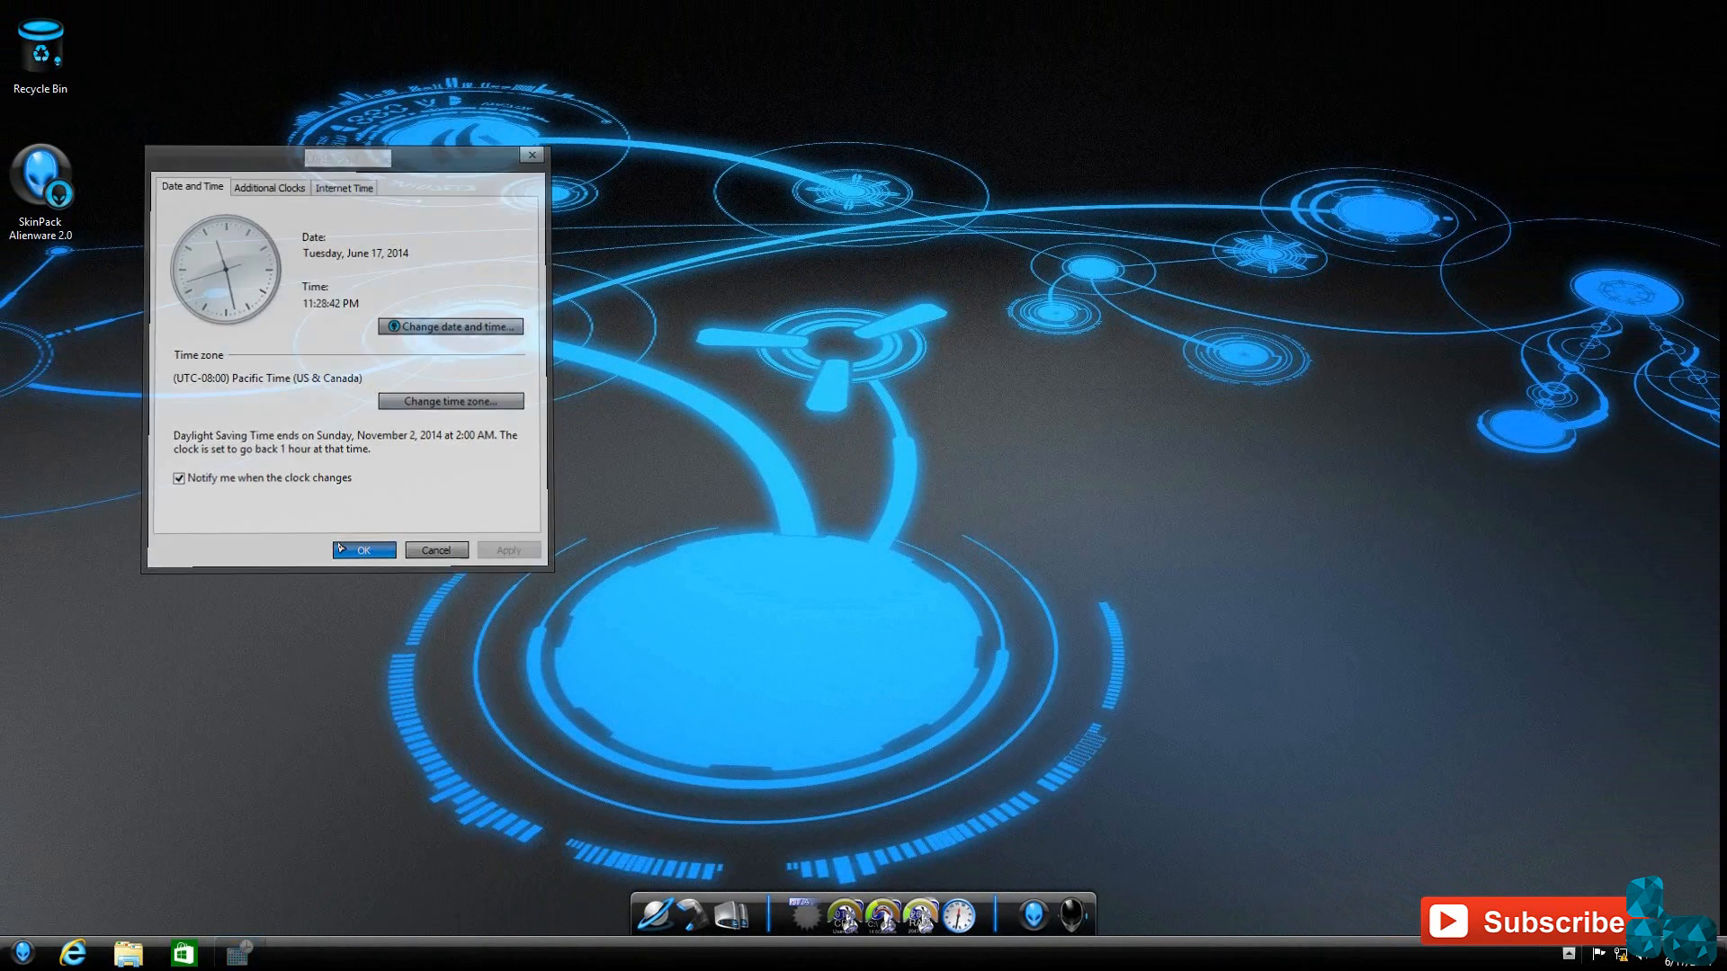
- Close Date and Time and drag the SkinPack Alienware 2.0 shortcut around the desktop
click(363, 551)
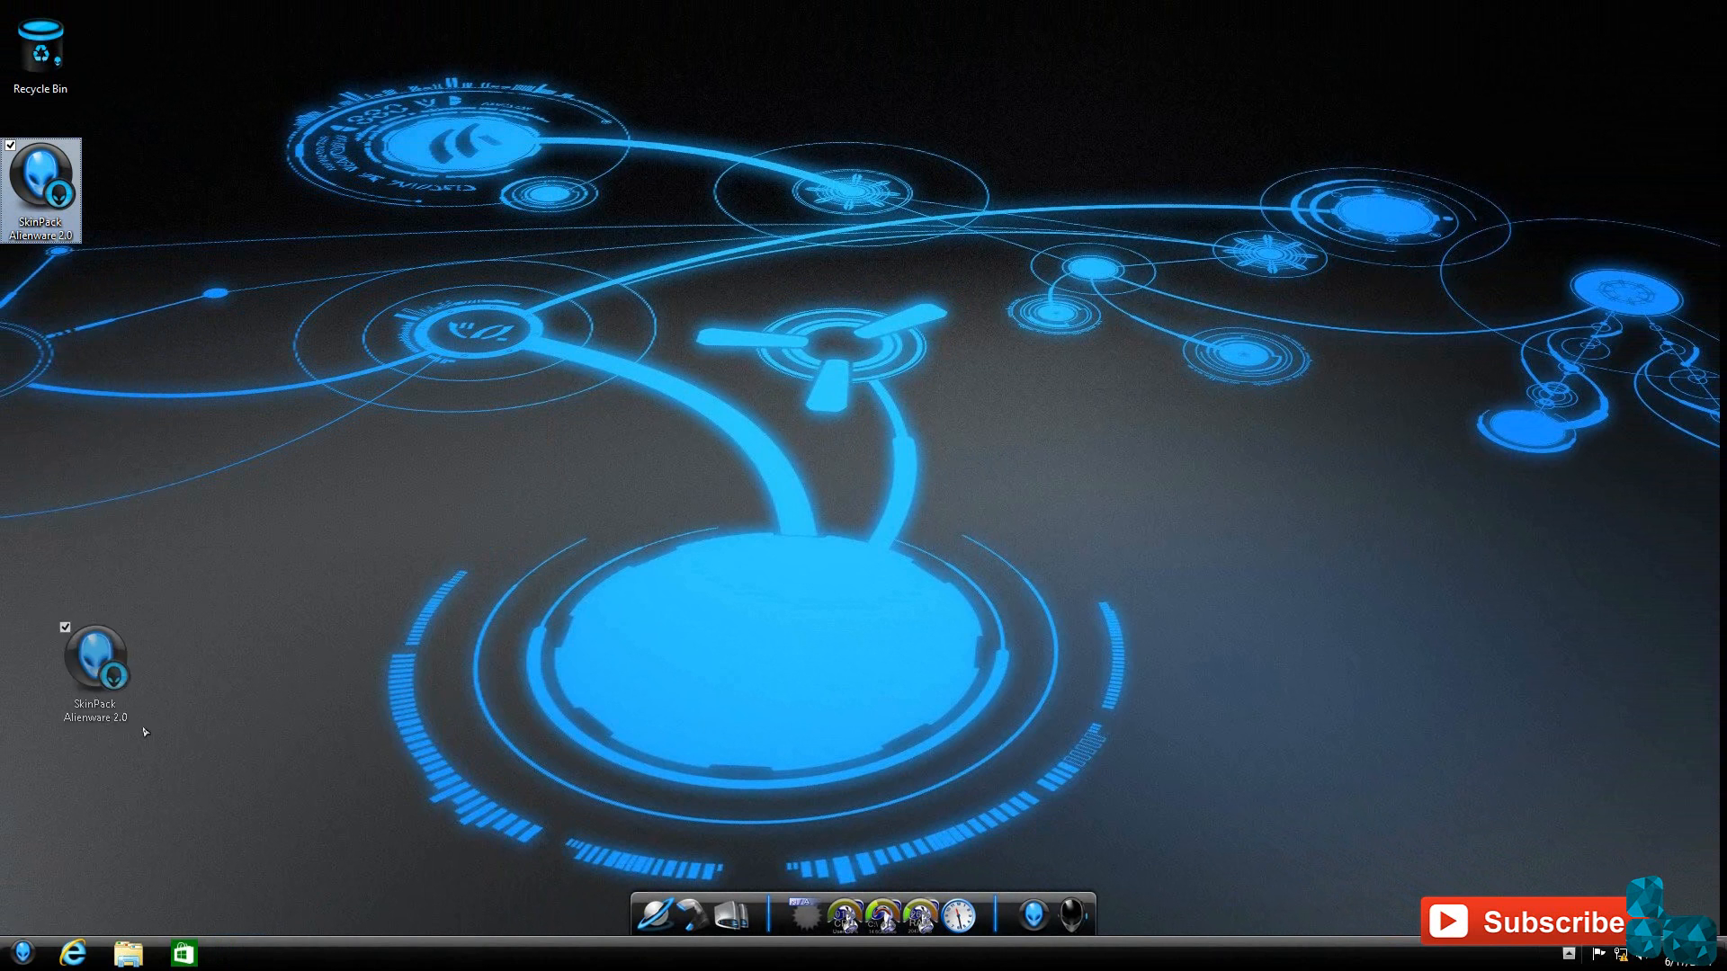
drag(95, 651, 825, 352)
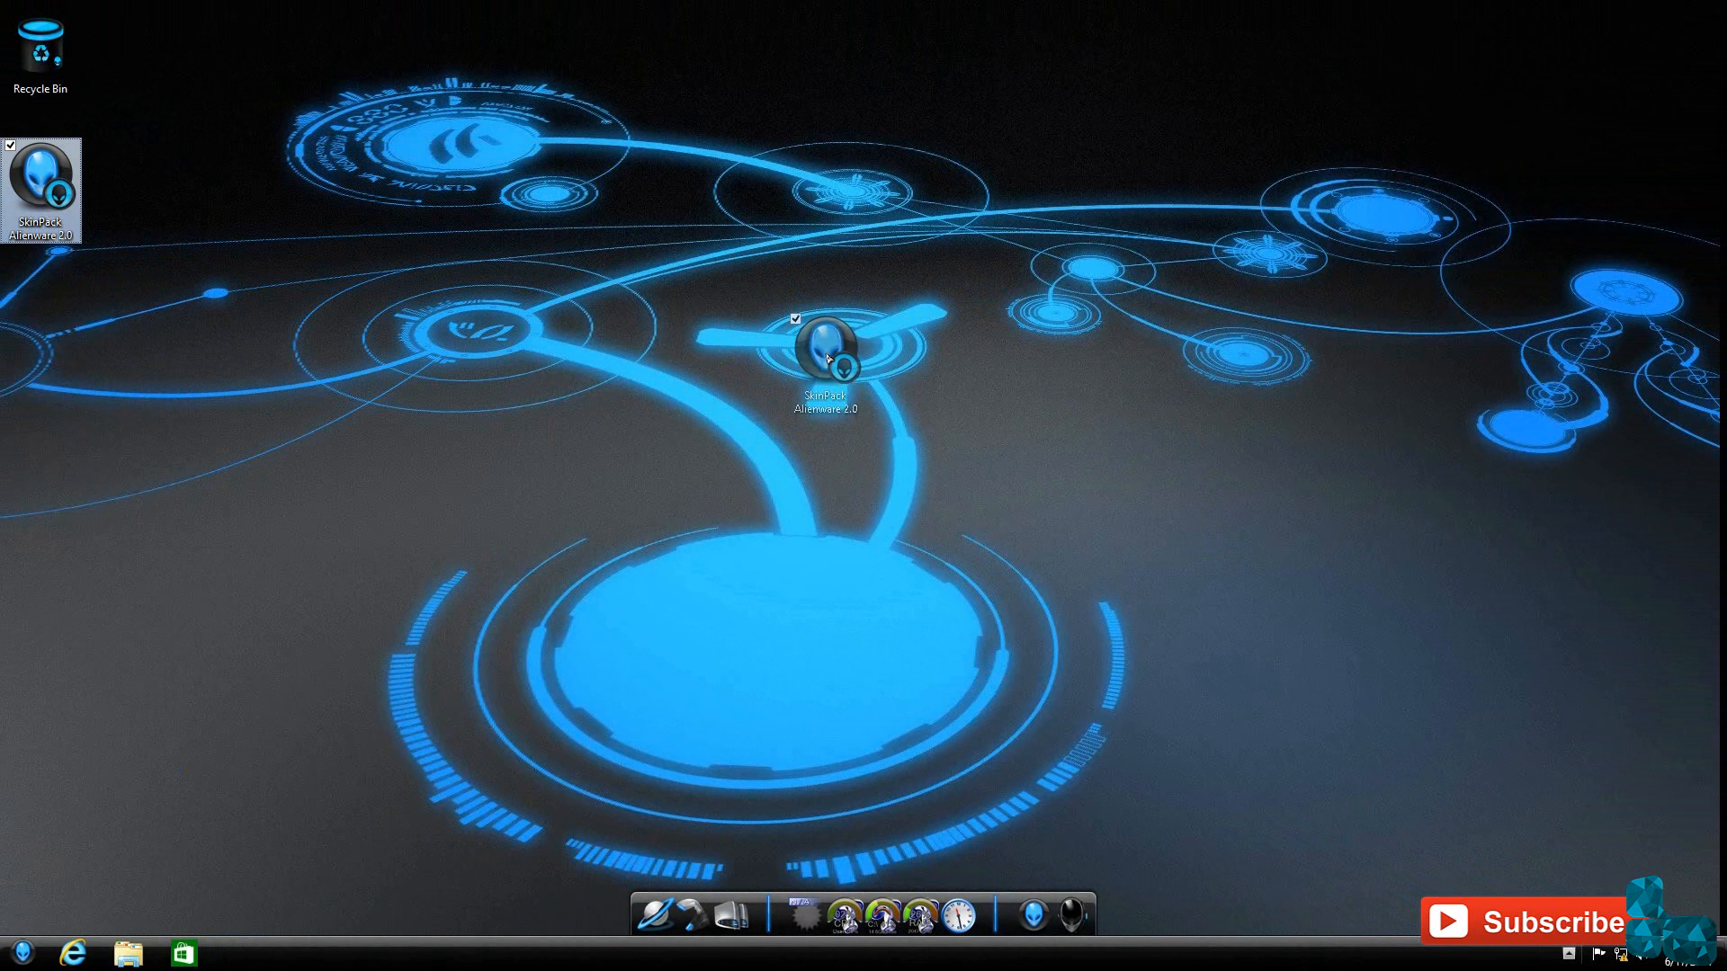
drag(826, 358, 860, 313)
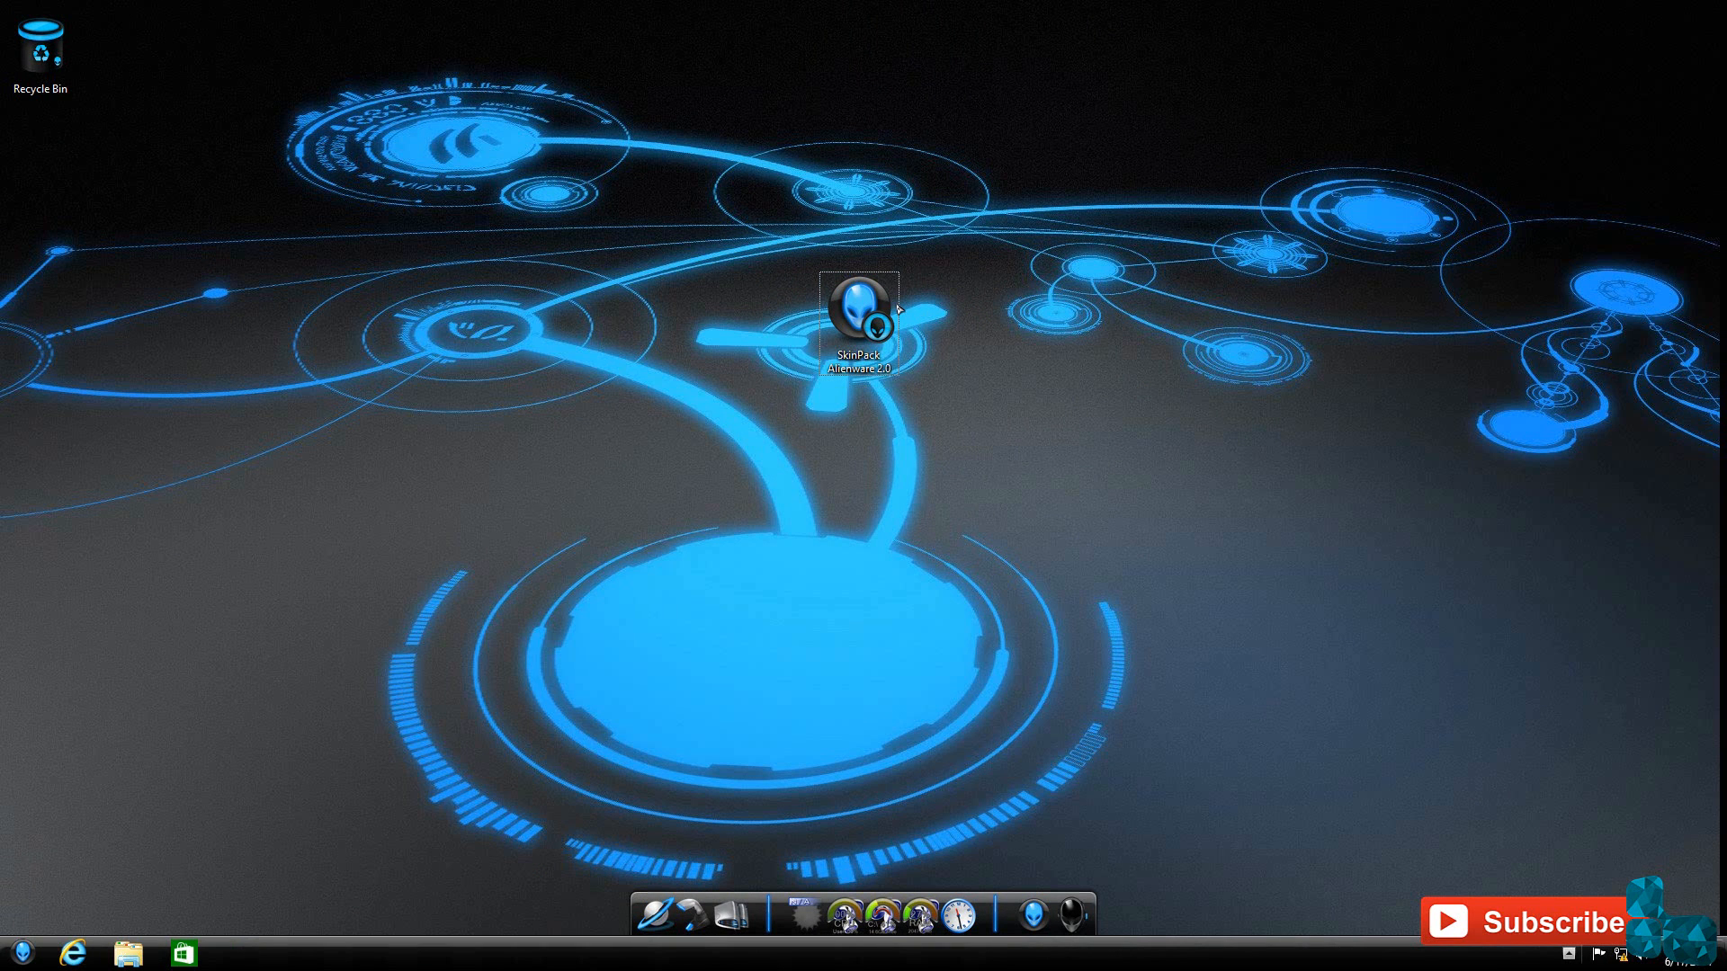
drag(859, 313, 41, 177)
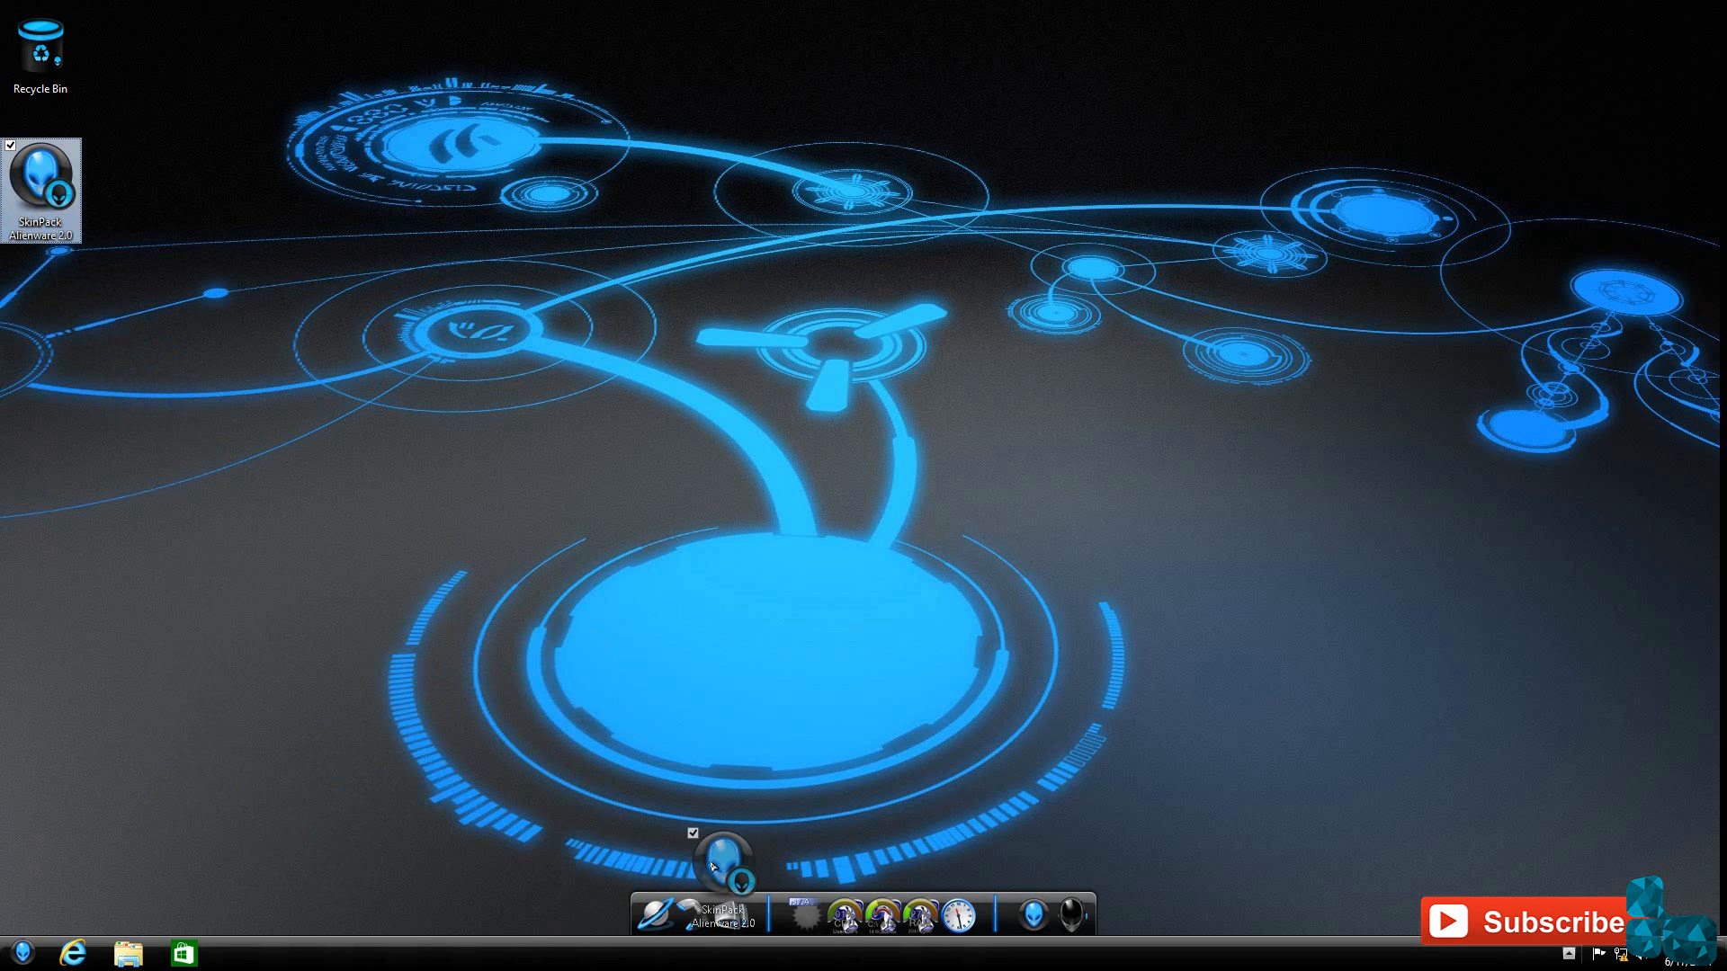
- Drop the SkinPack Alienware 2.0 shortcut lower on the left edge of the desktop
drag(721, 860, 187, 502)
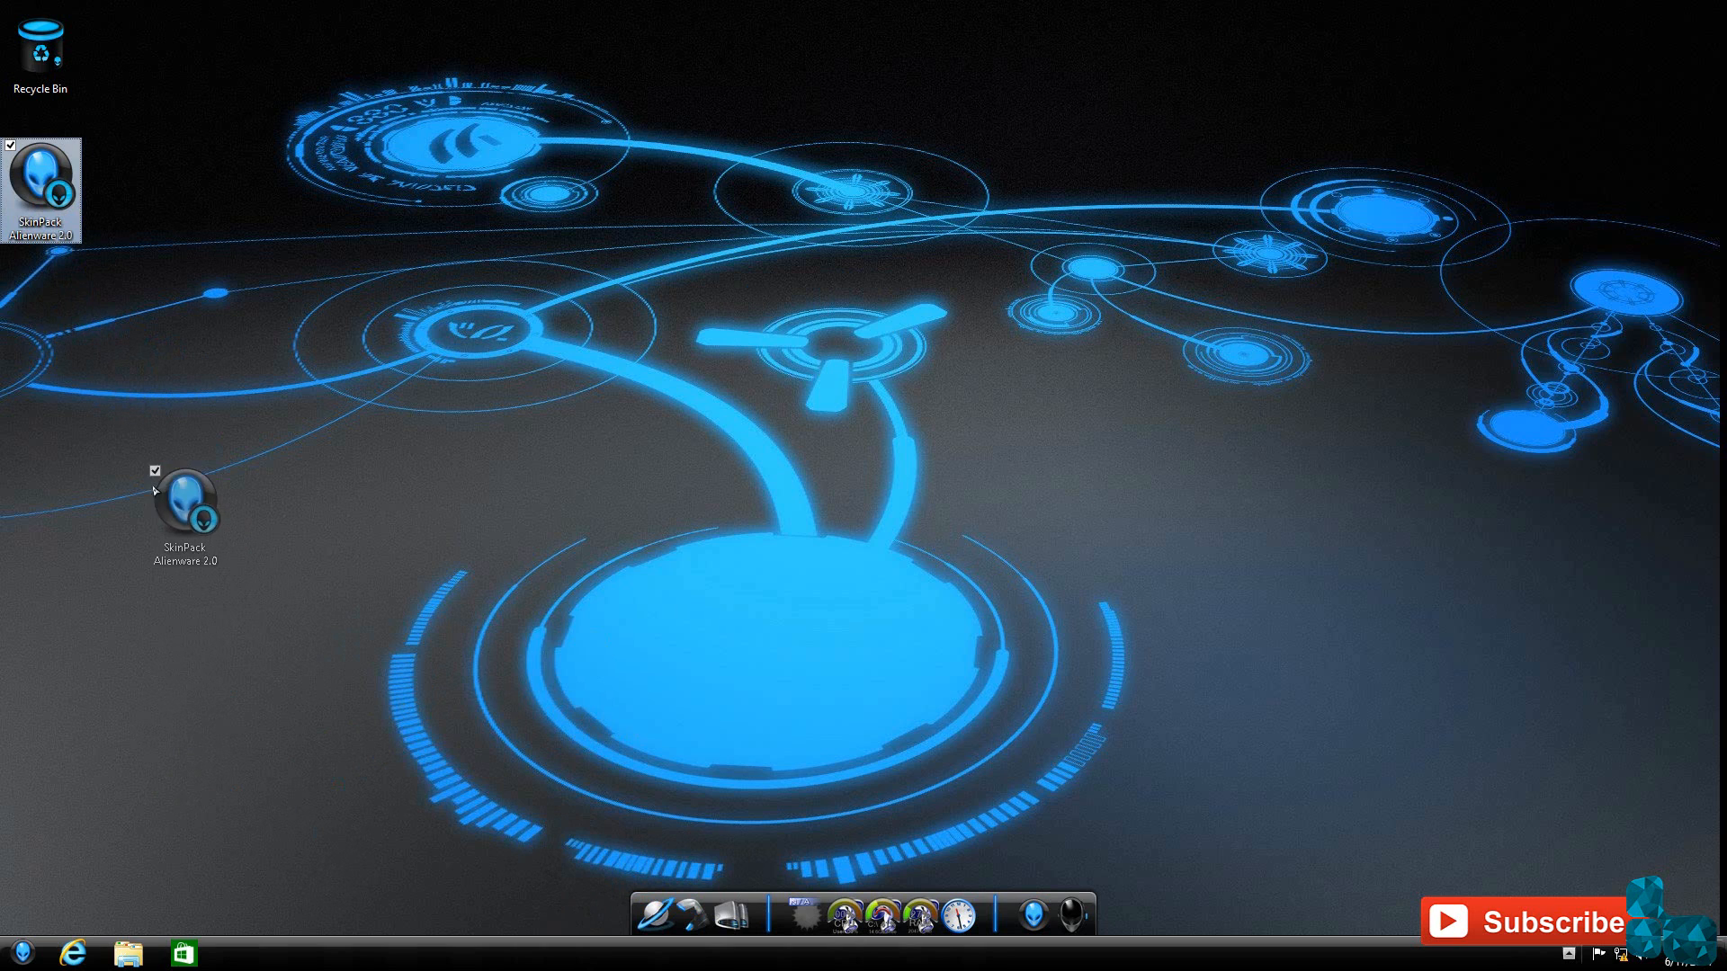
drag(187, 507, 611, 853)
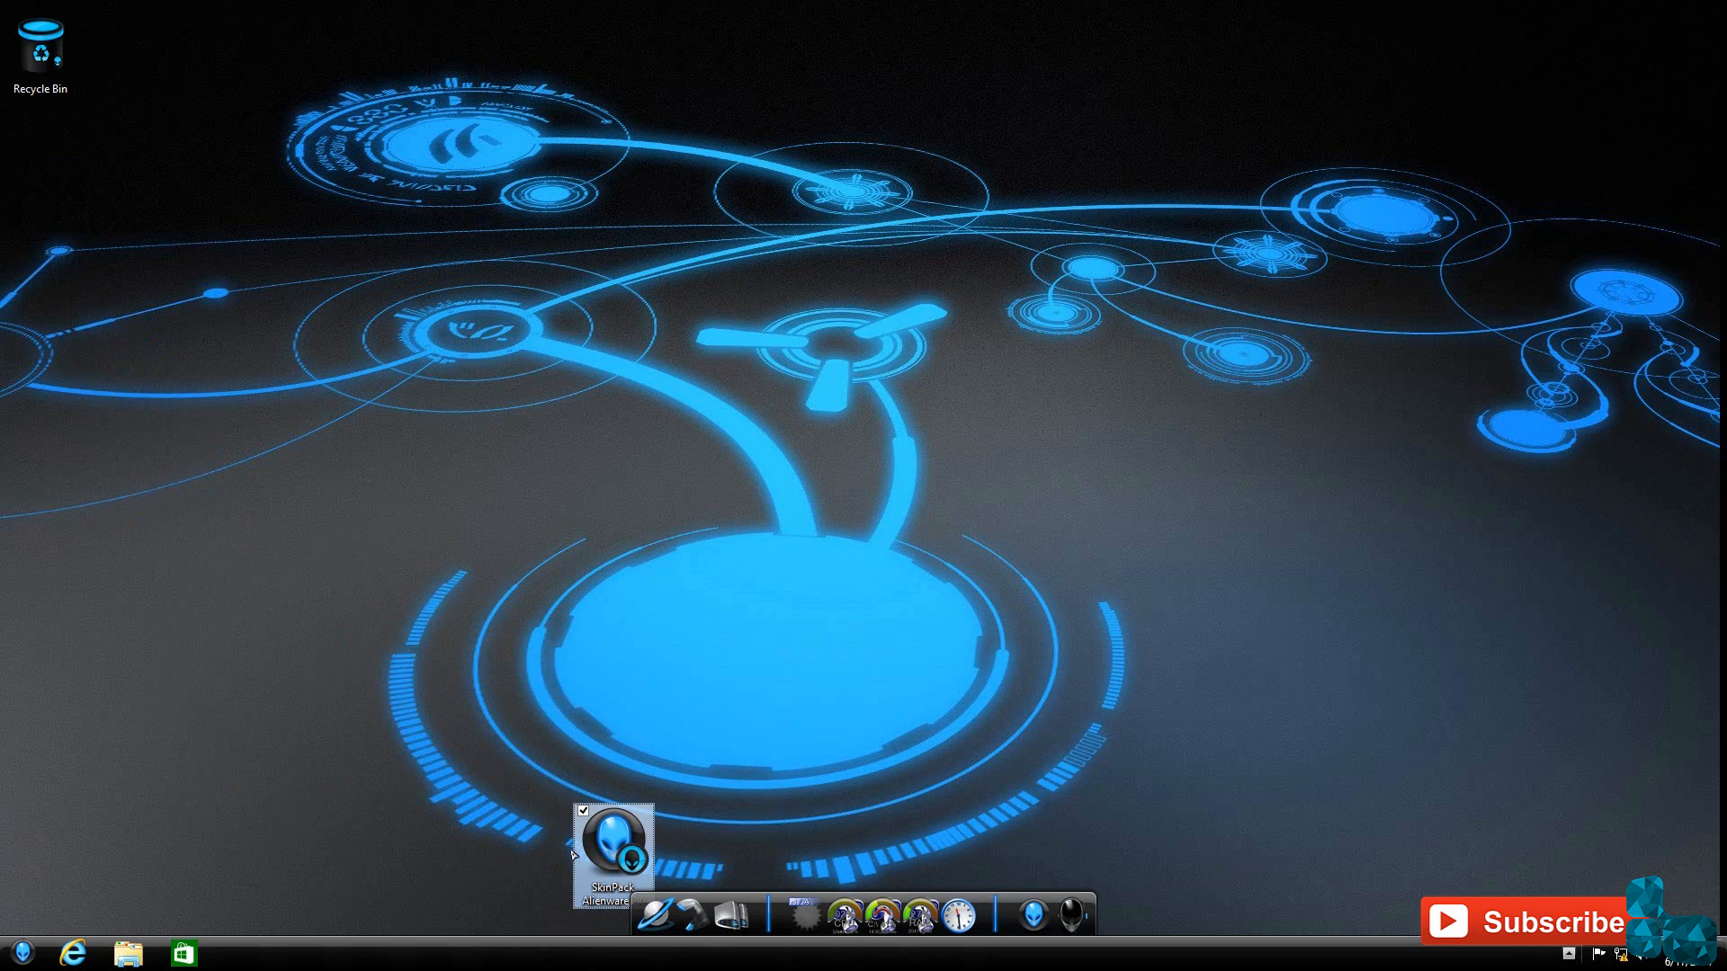
drag(612, 853, 42, 441)
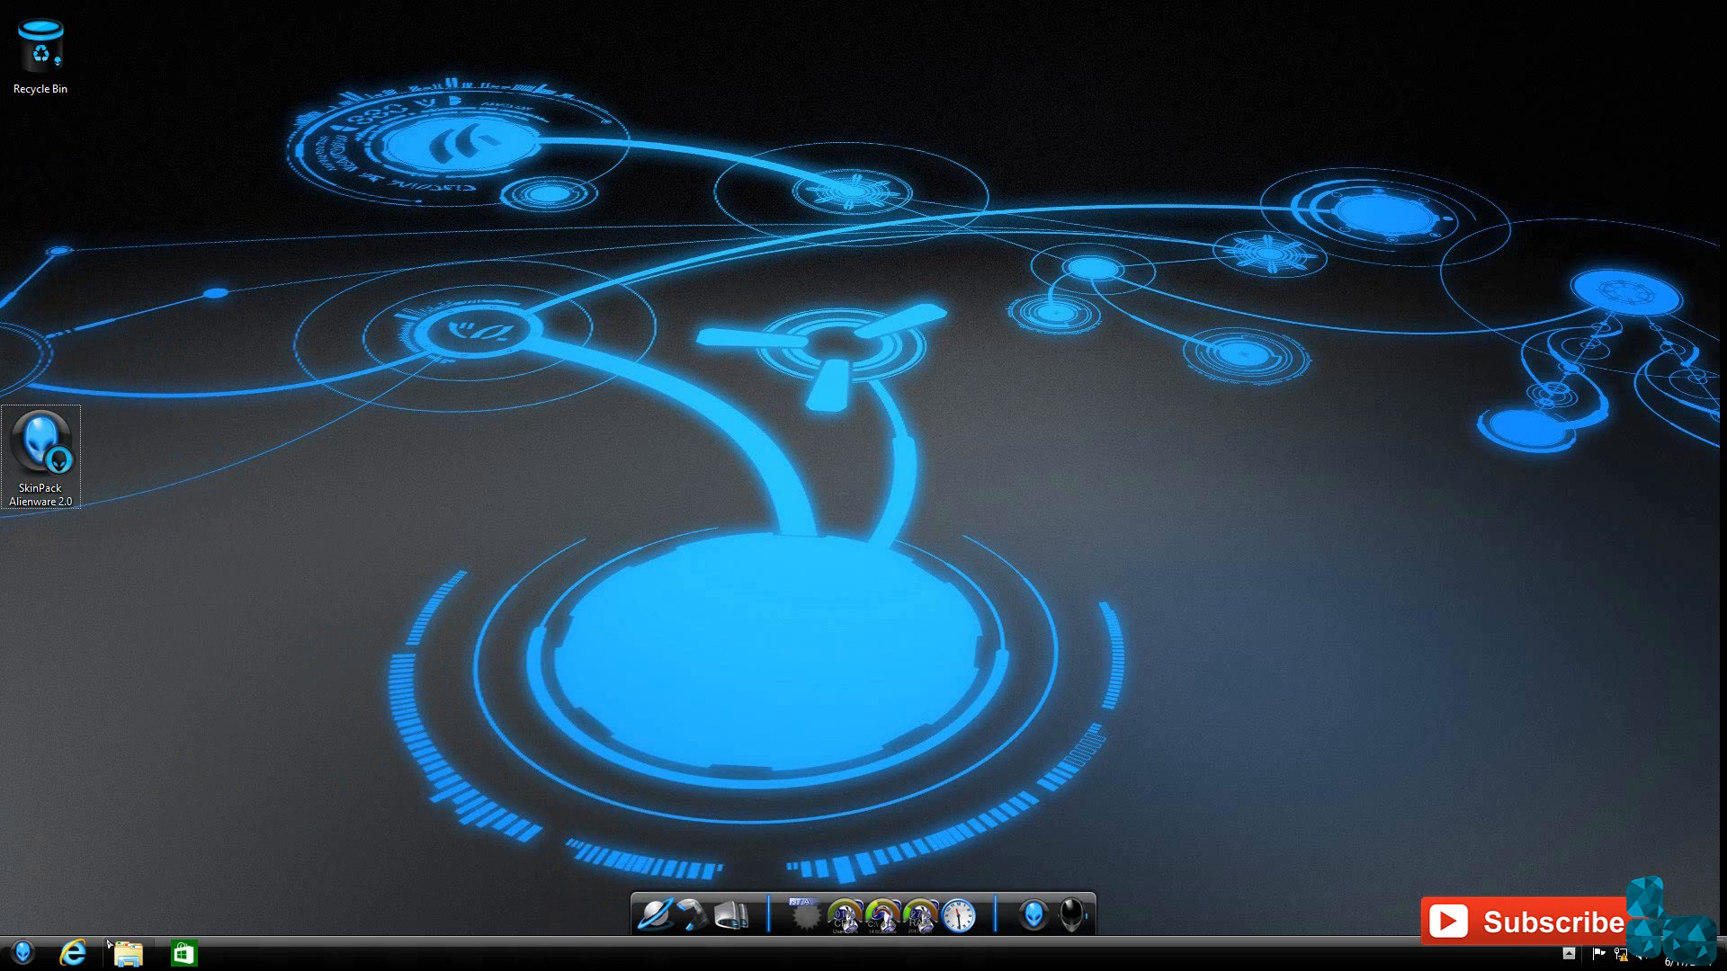
click(126, 953)
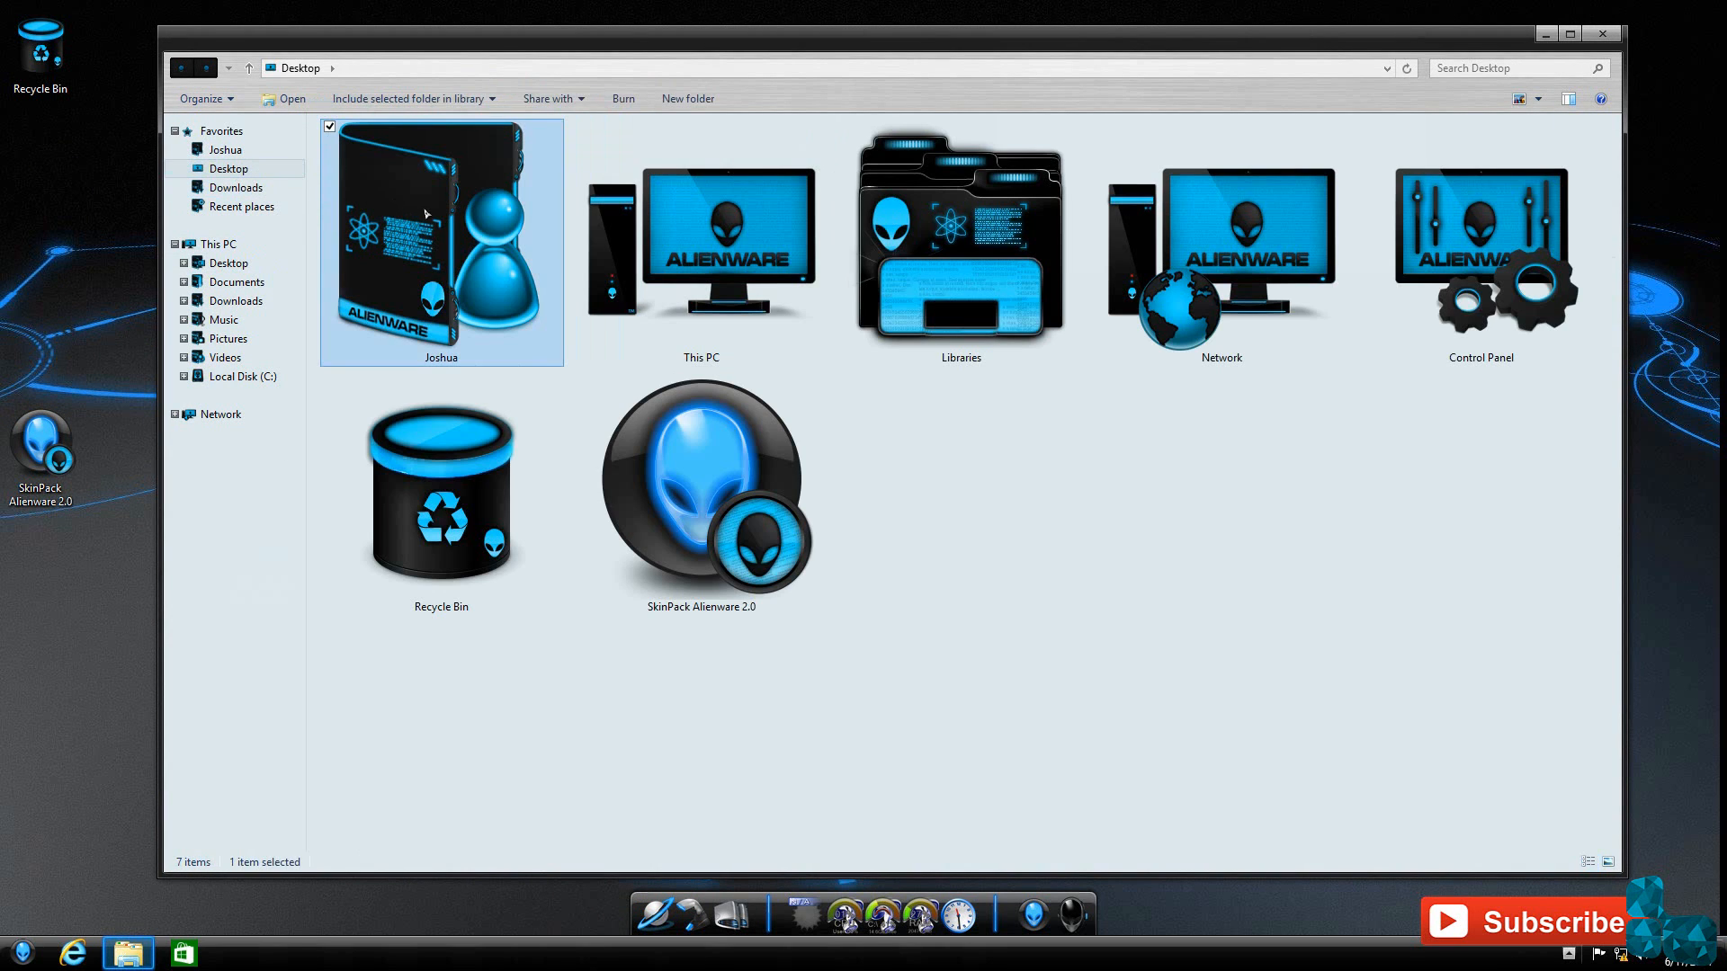
click(699, 243)
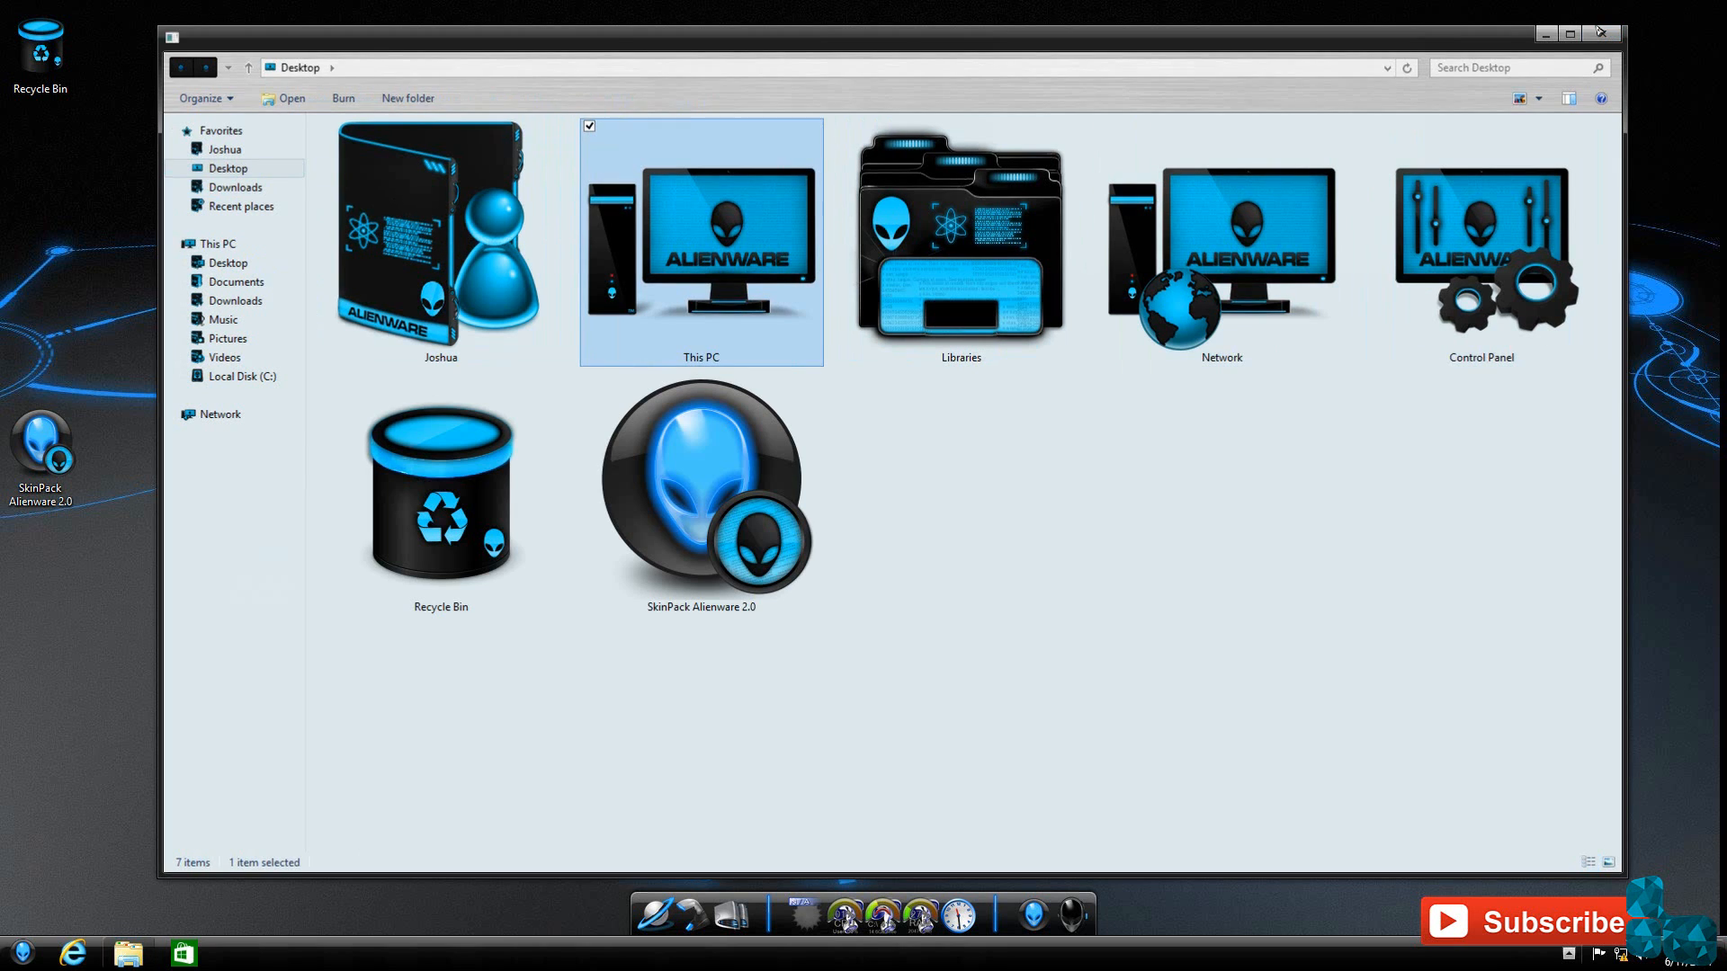
click(1599, 32)
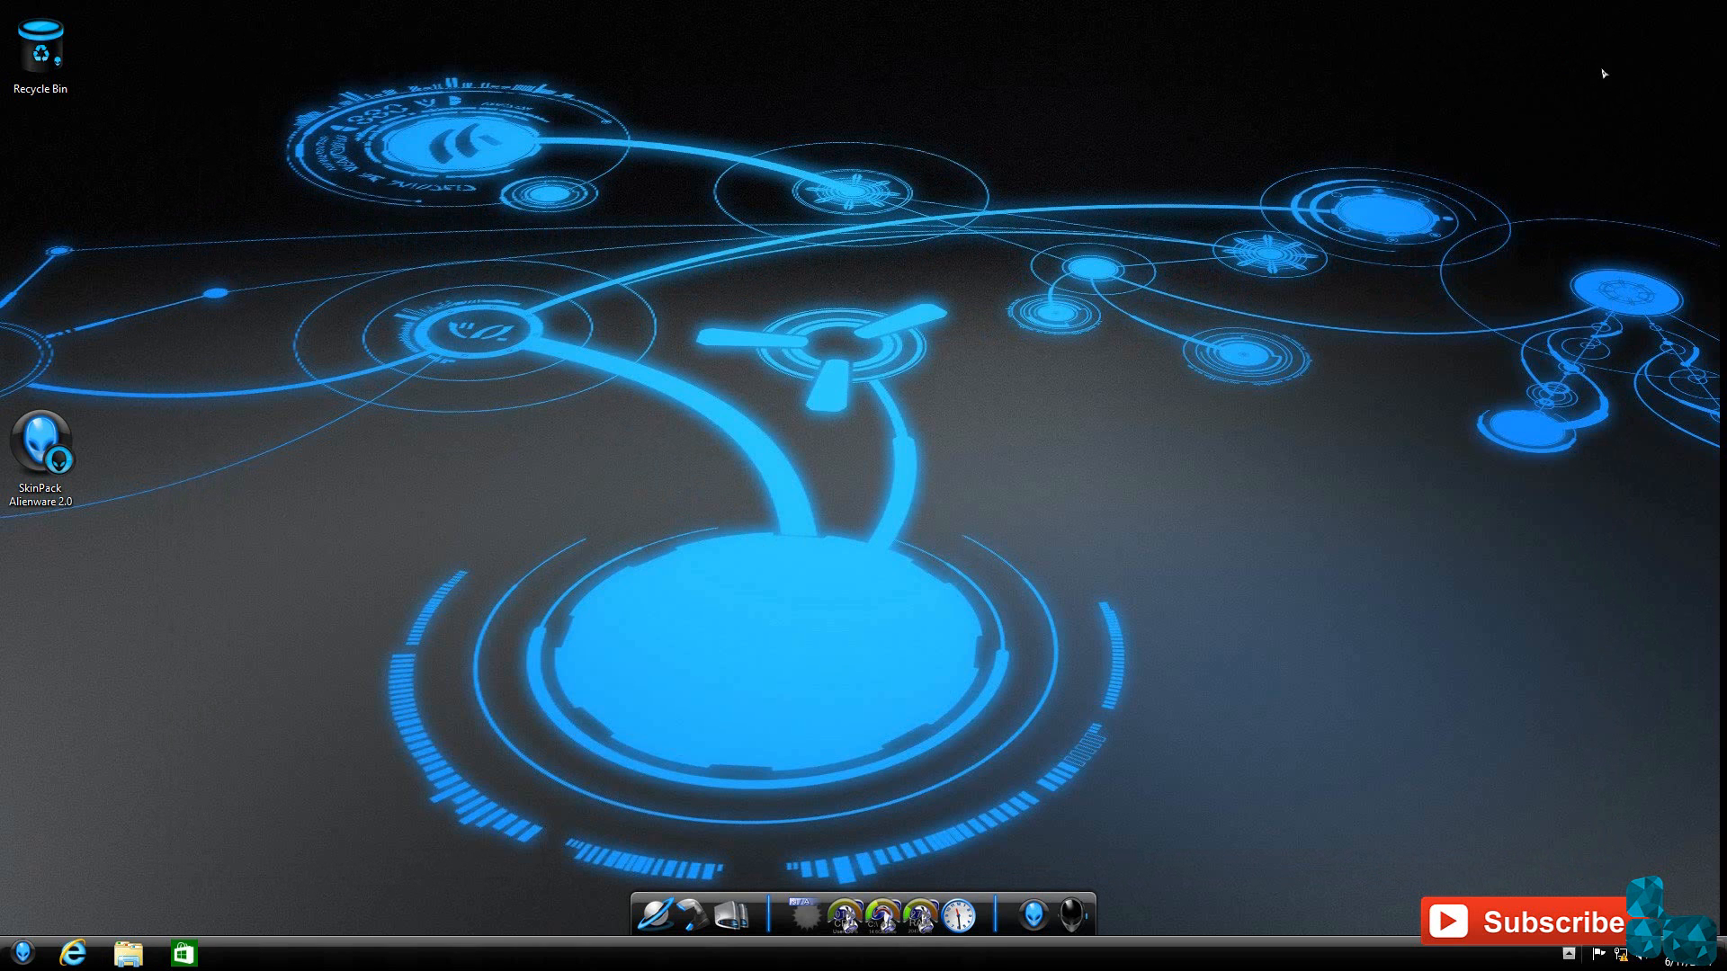